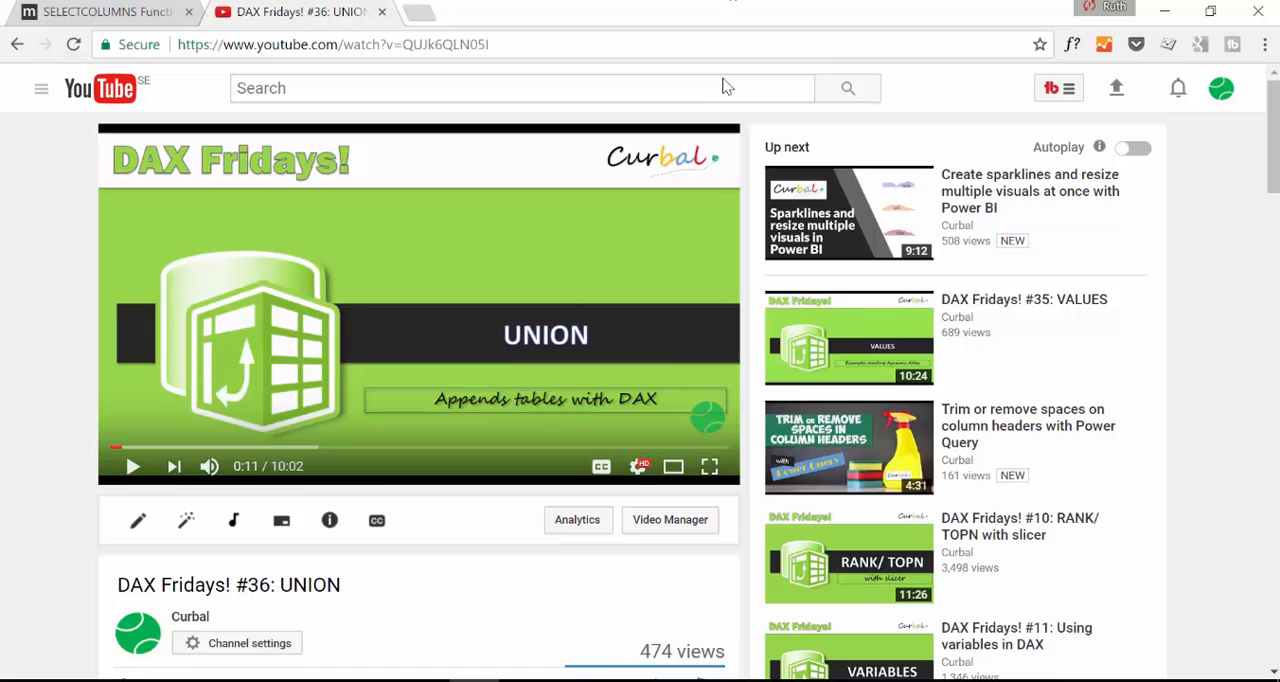
mouse_move(670, 350)
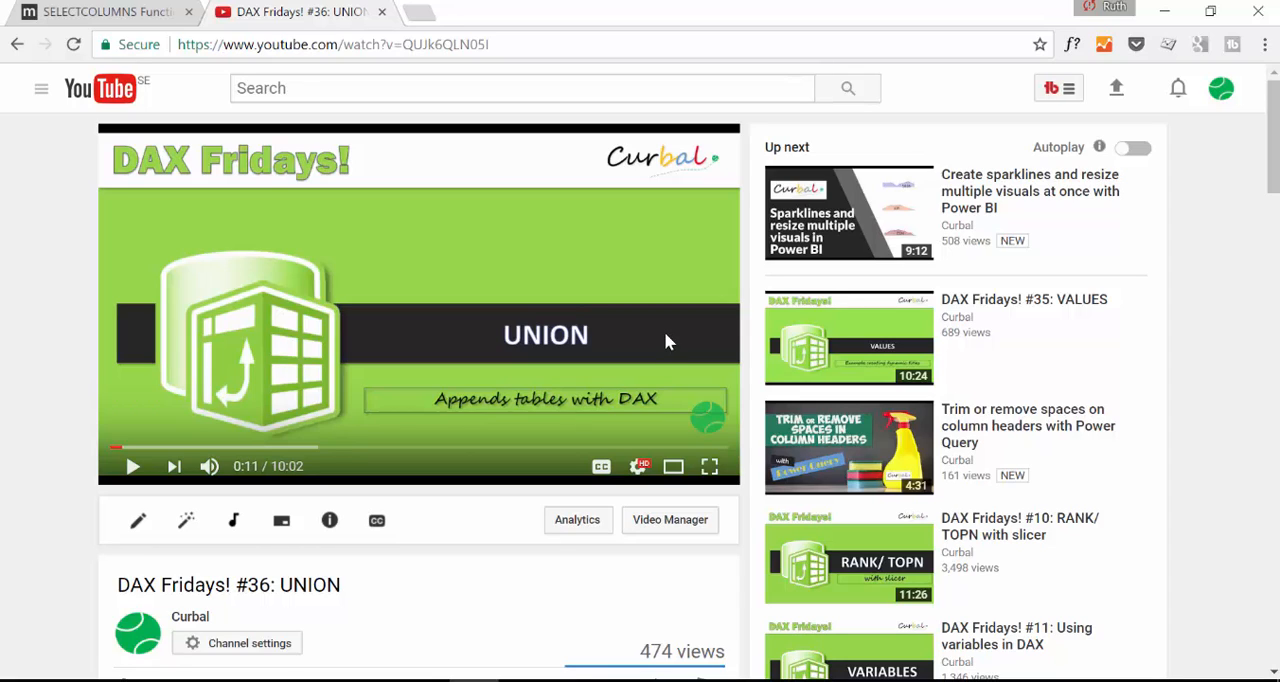
mouse_move(510, 440)
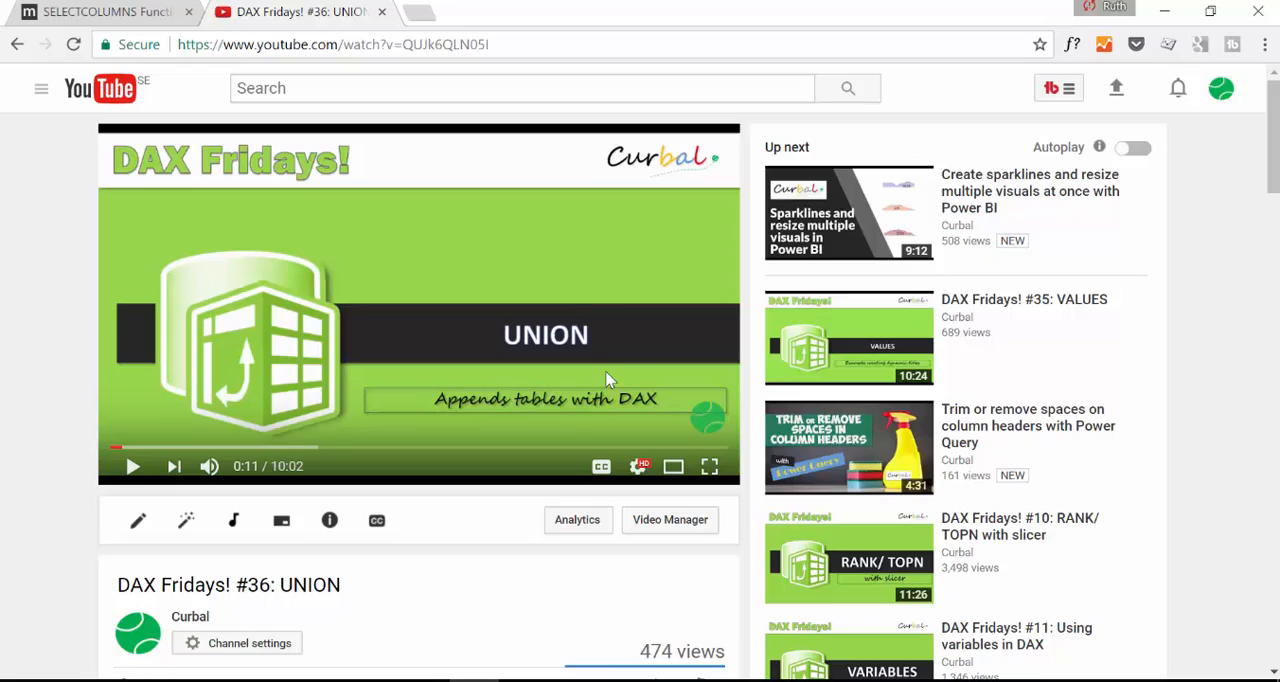
Step: Scroll to the viewer comment recommending SELECTCOLUMNS inside UNION to keep column order
scroll("down", 3)
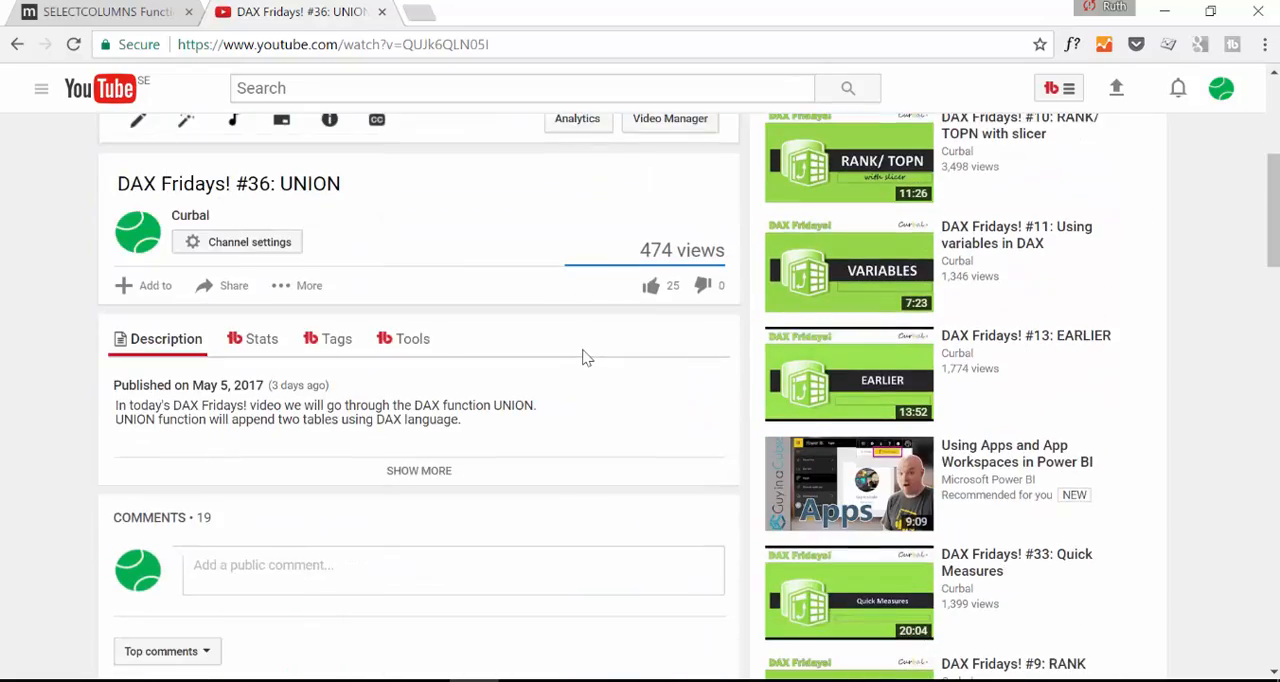
scroll("down", 3)
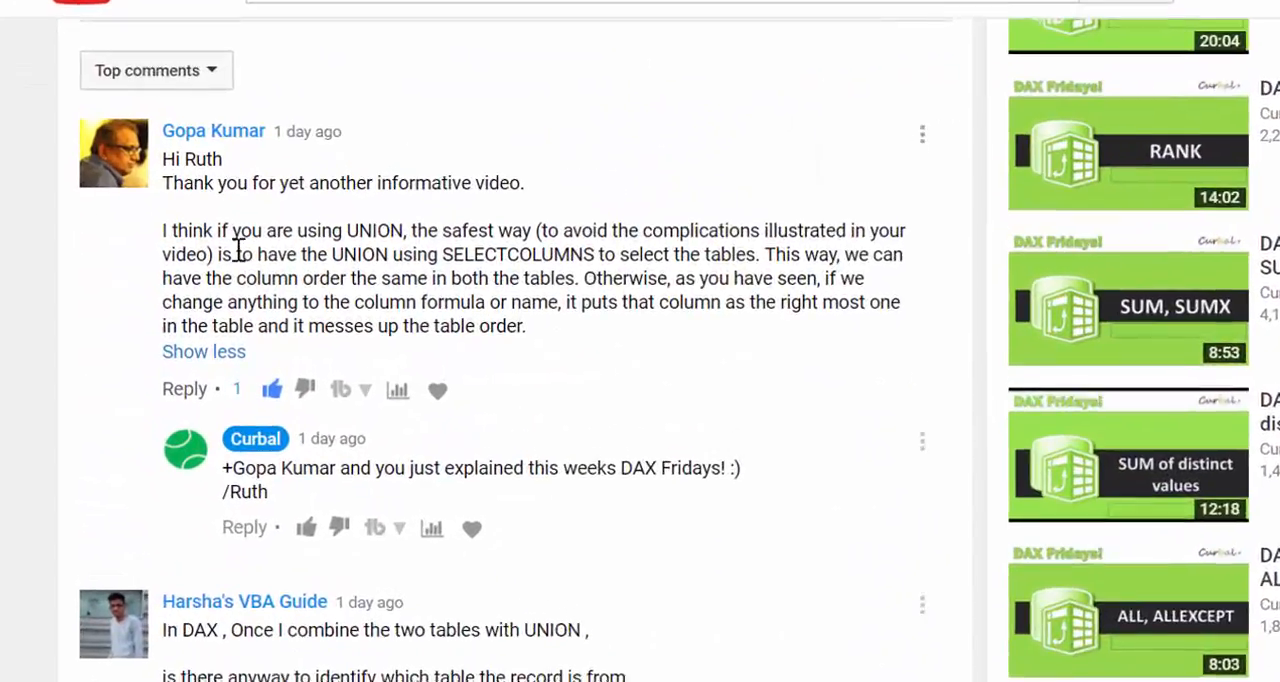
scroll("up", 3)
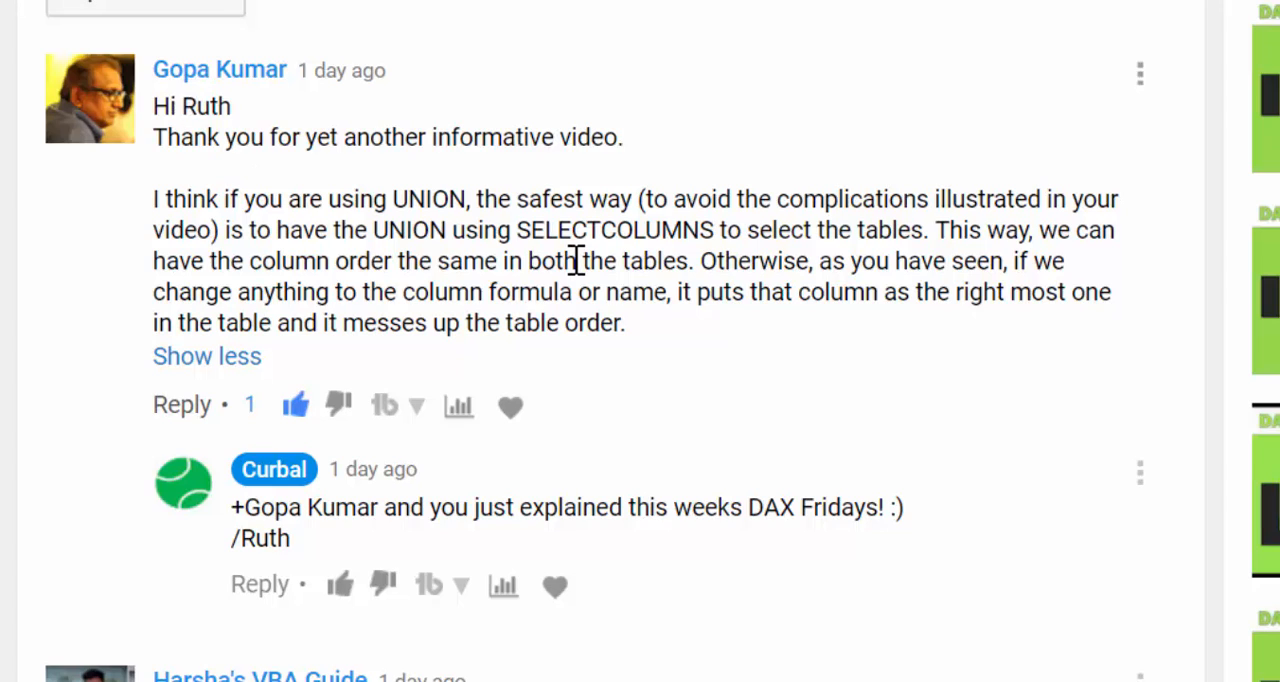
mouse_move(668, 281)
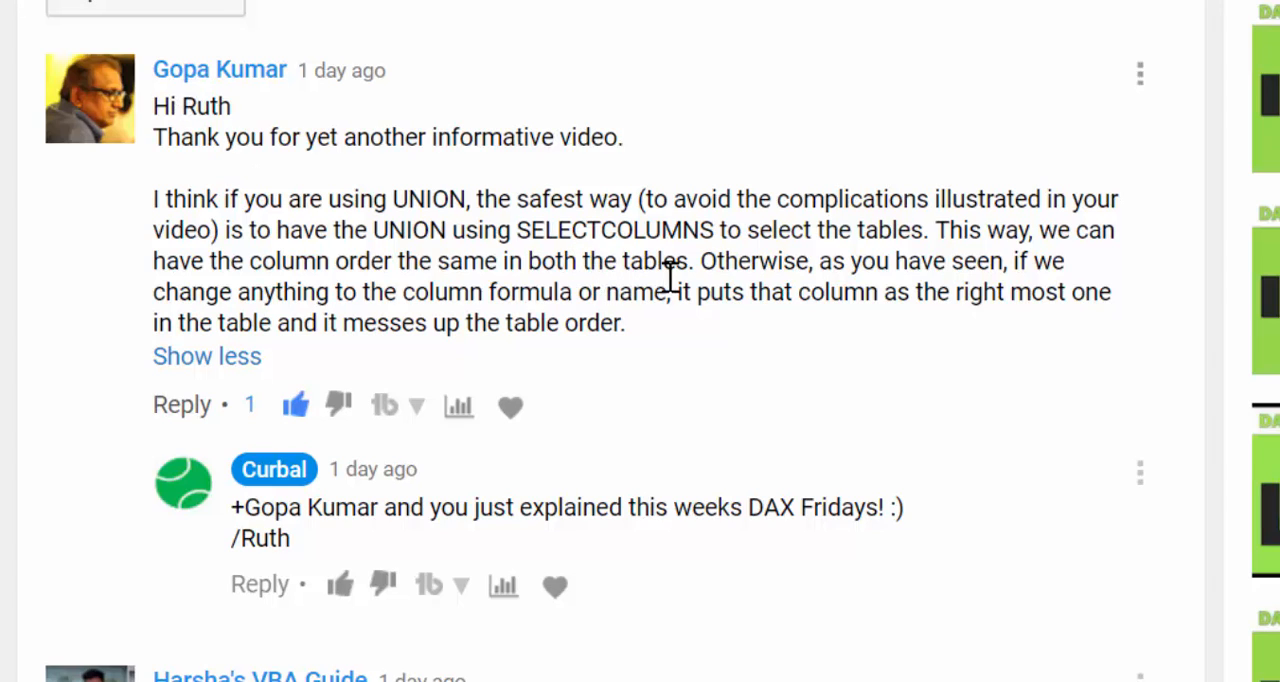
mouse_move(780, 250)
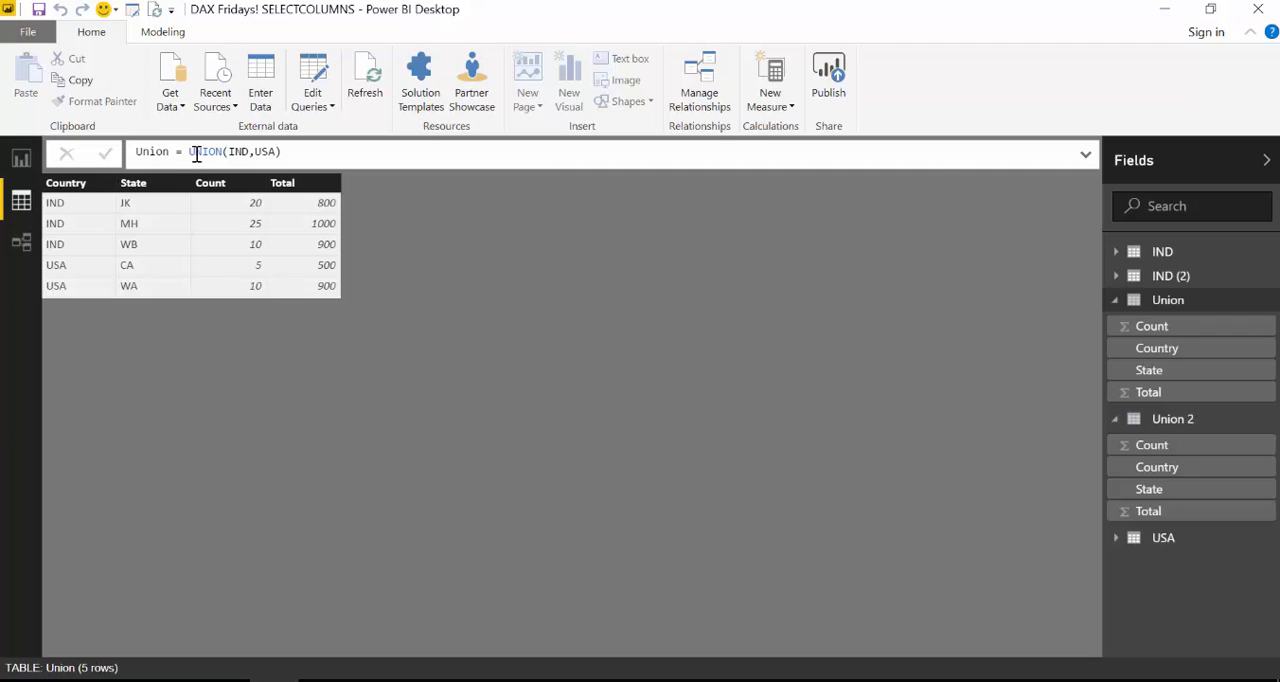
mouse_move(210, 160)
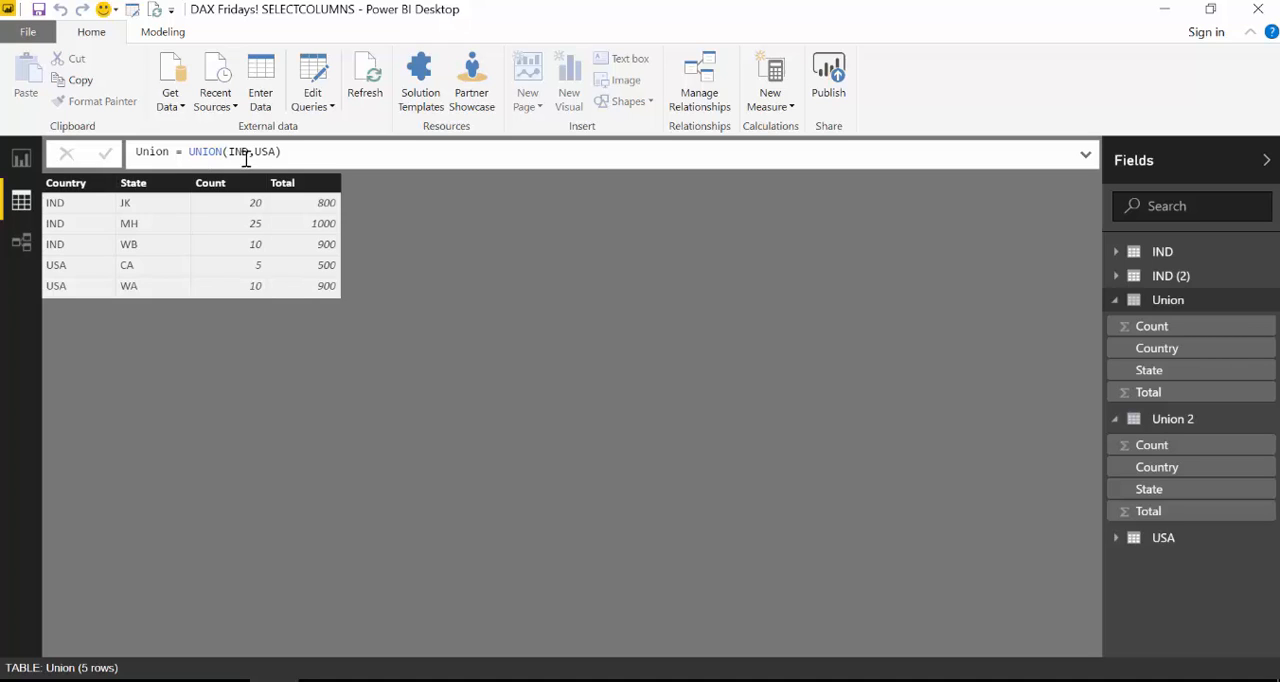
Step: View the IND, USA, IND (2) and Union 2 tables, revealing Union 2's swapped Count and Total
left_click(1163, 251)
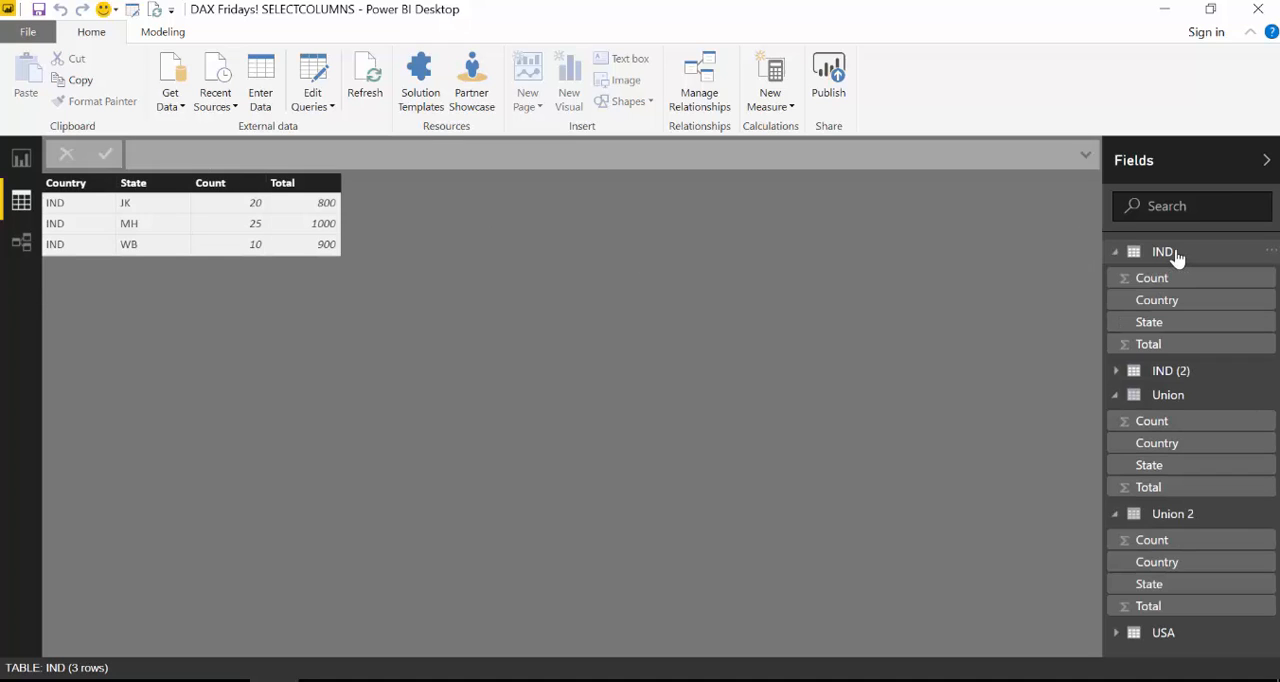
left_click(1163, 632)
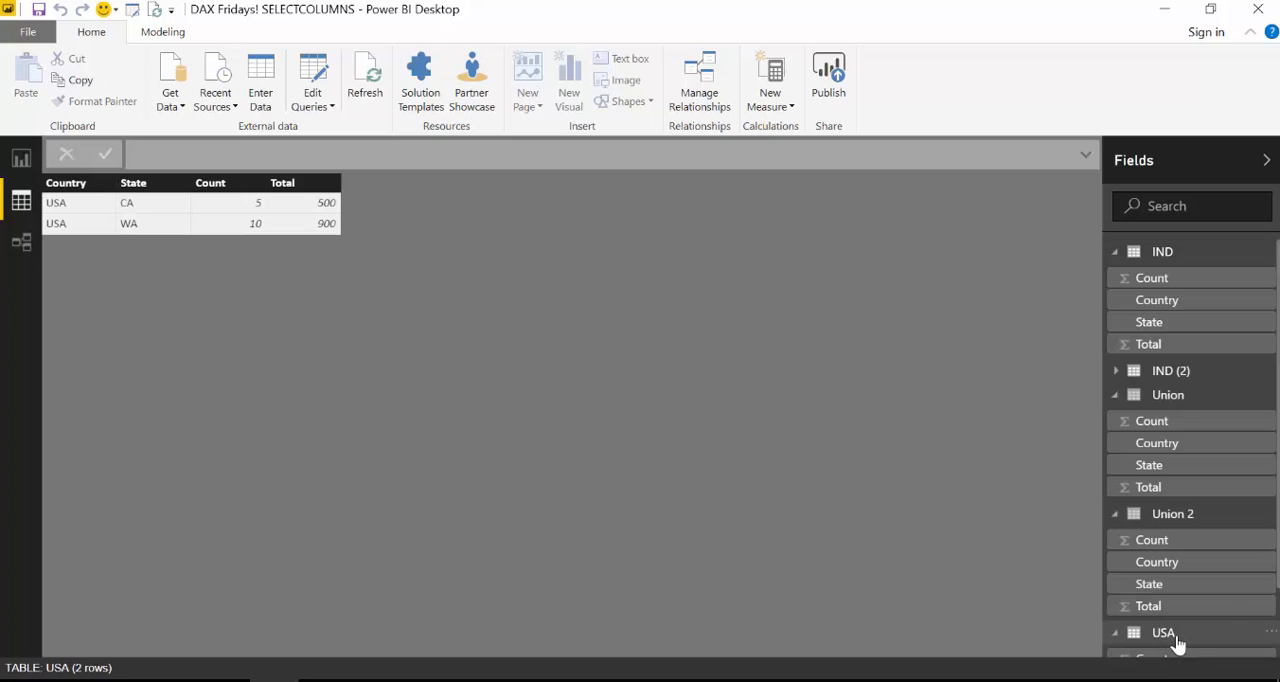
mouse_move(1163, 632)
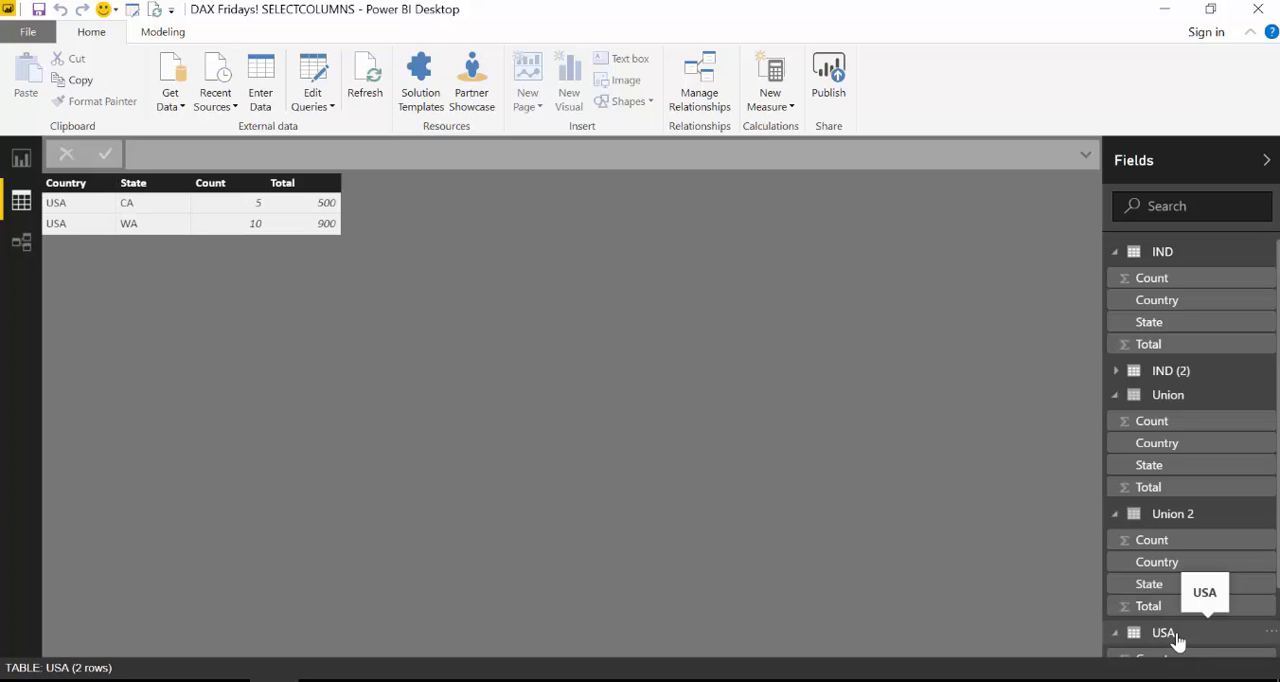
left_click(1162, 251)
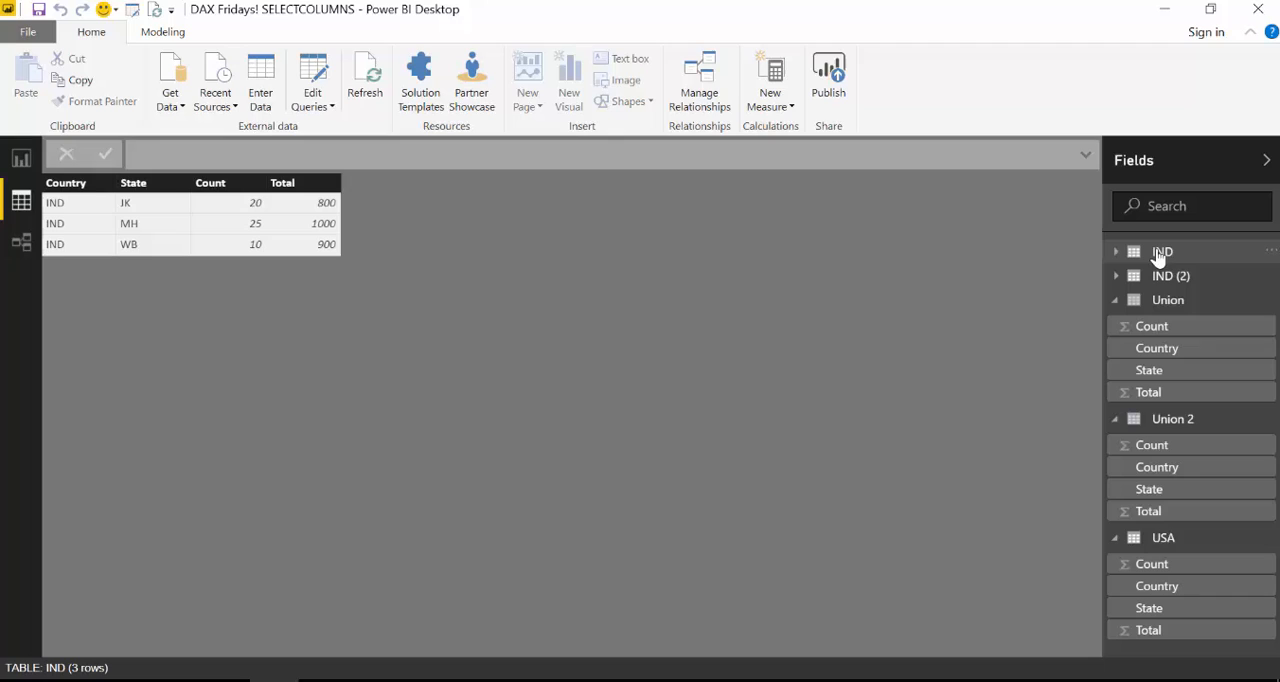
mouse_move(1162, 251)
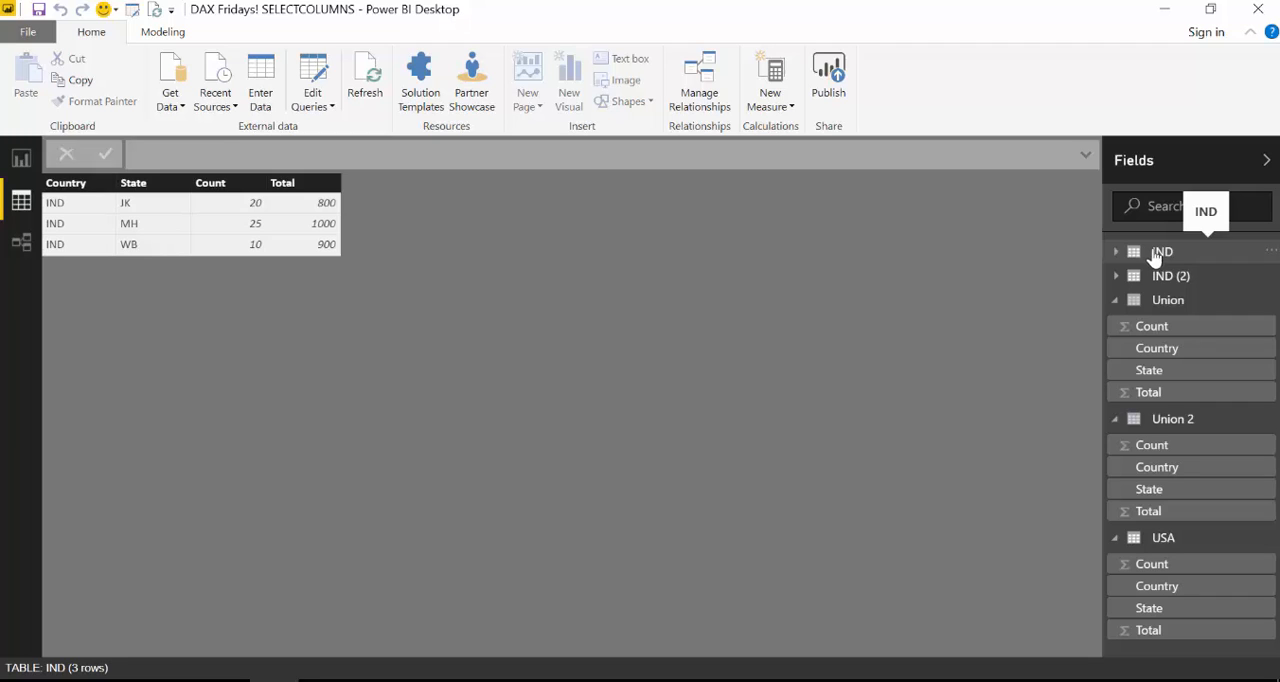
left_click(1170, 276)
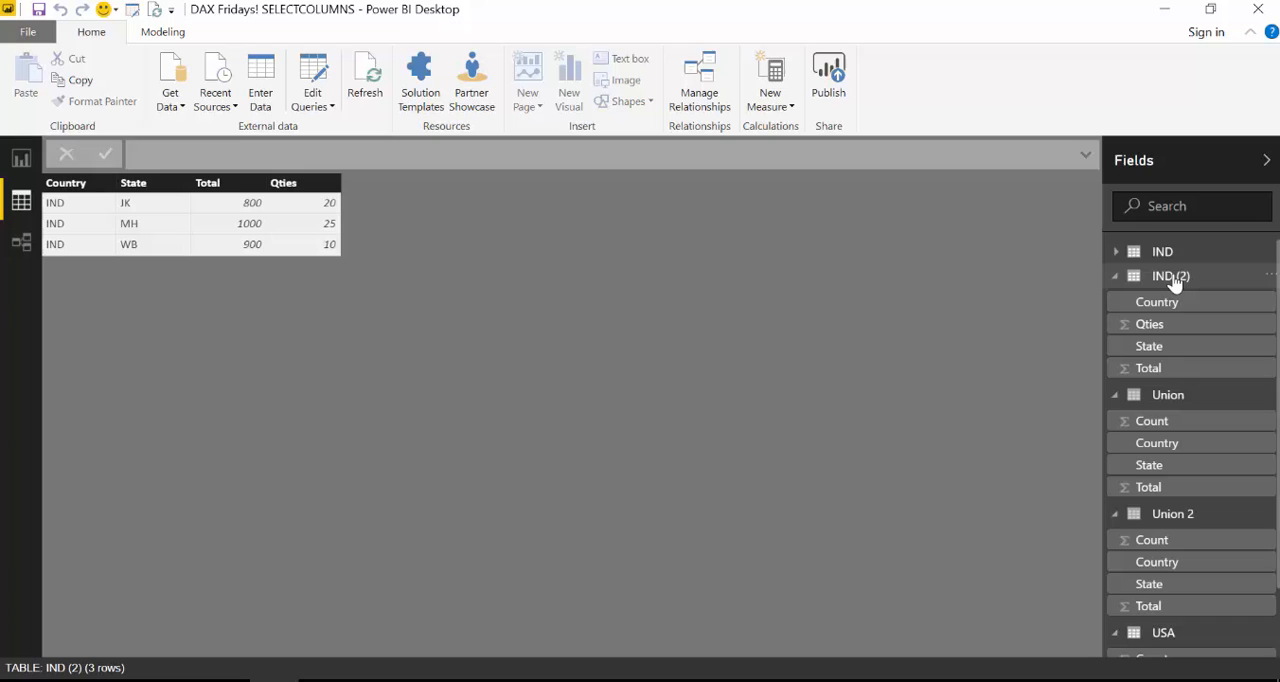
mouse_move(316, 203)
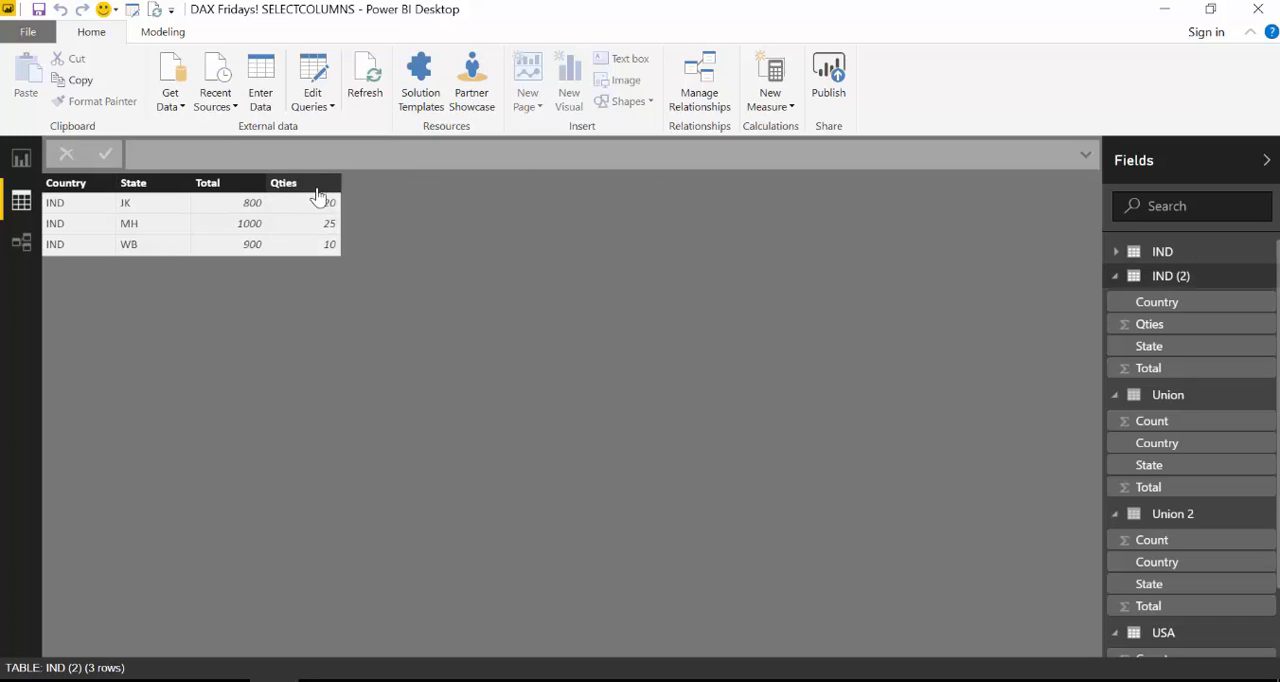
mouse_move(303, 215)
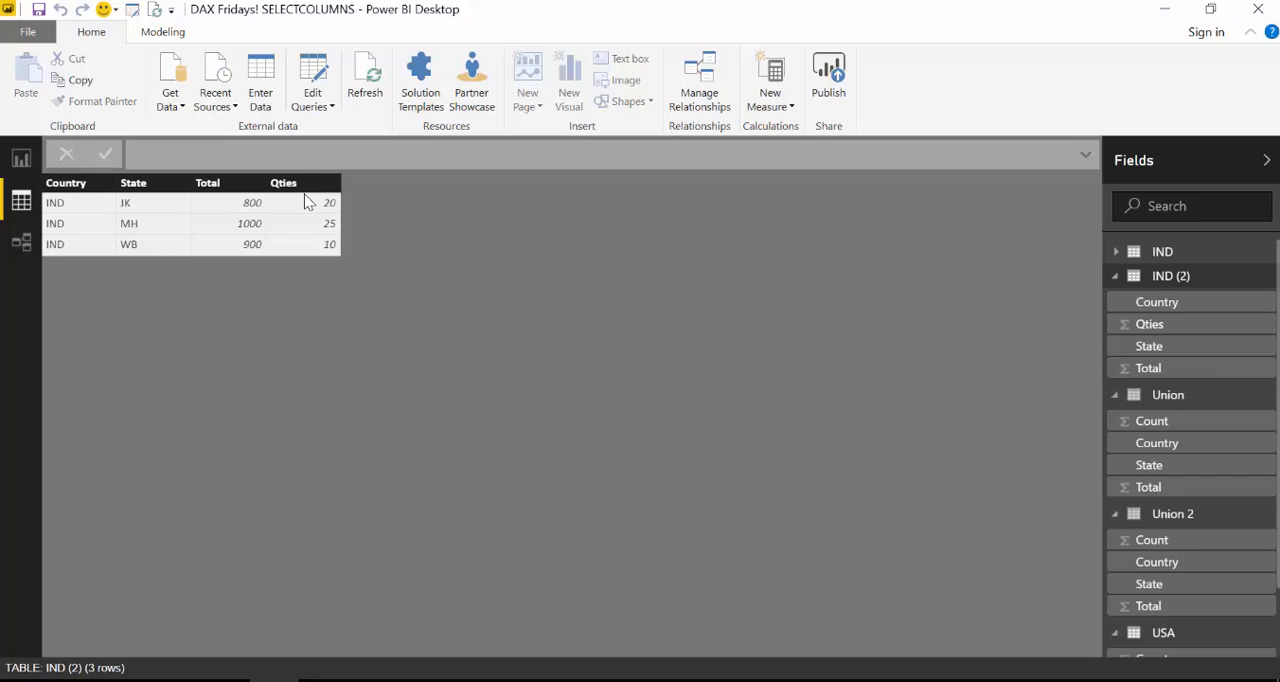
mouse_move(829, 251)
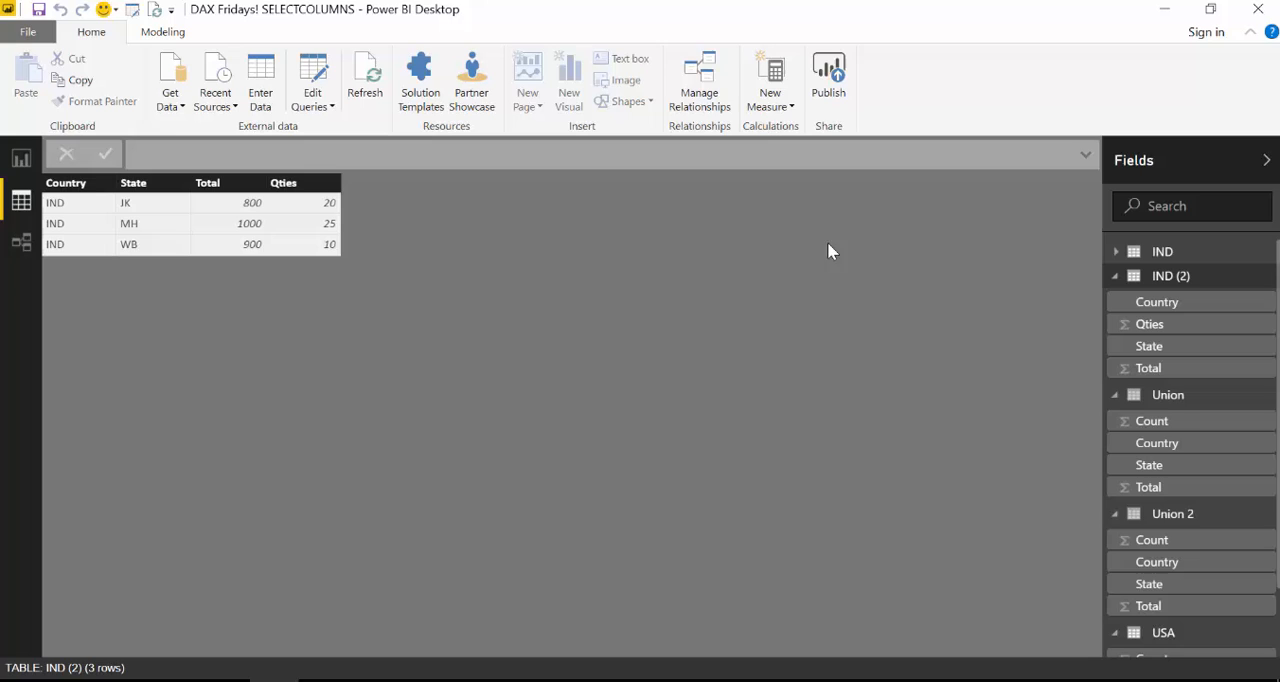
left_click(1172, 513)
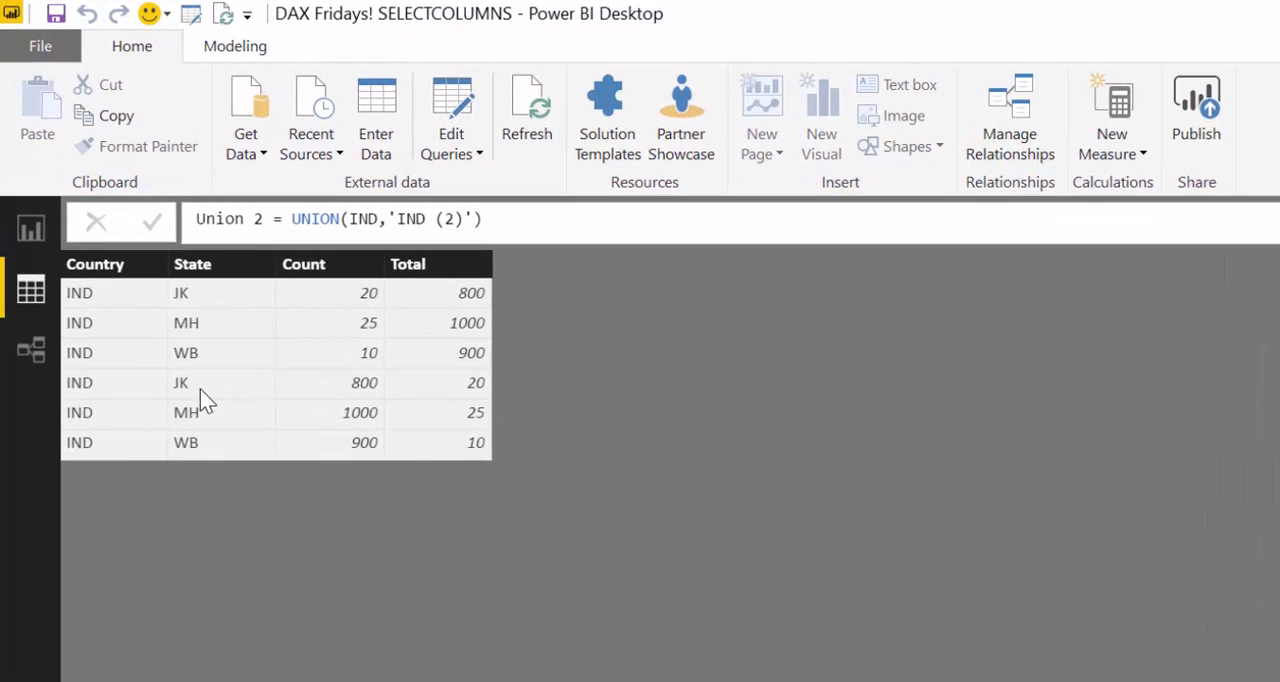
mouse_move(403, 450)
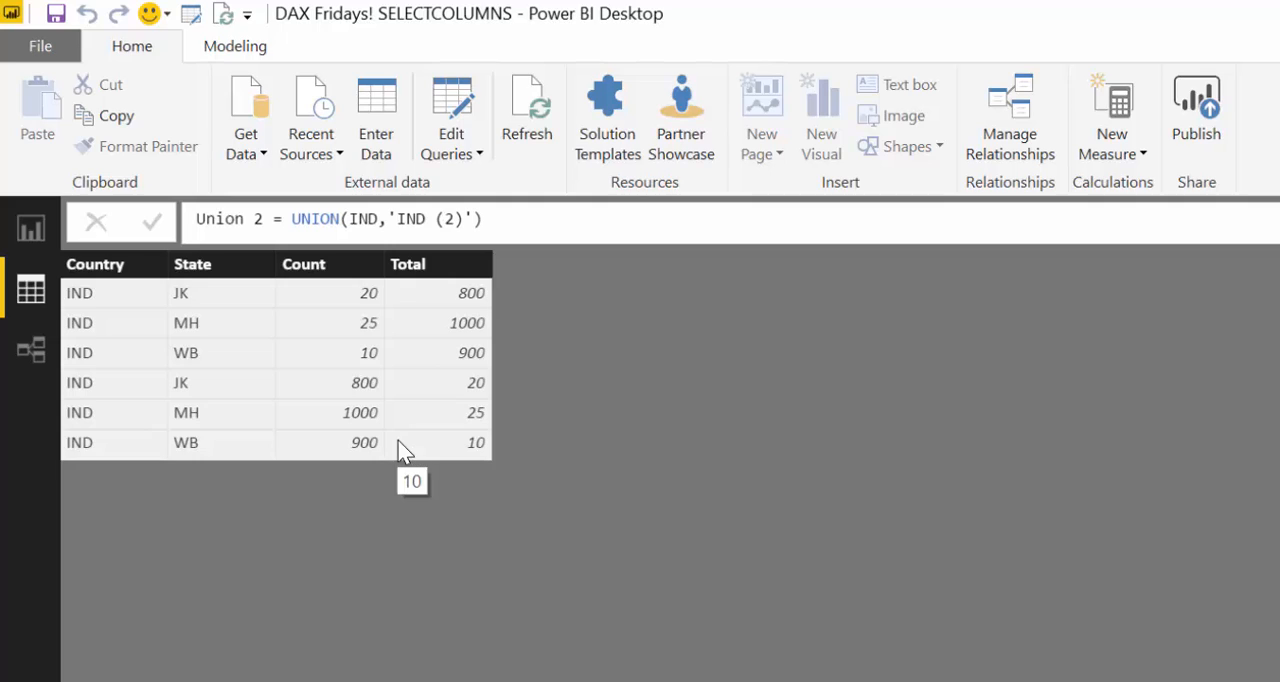
mouse_move(460, 365)
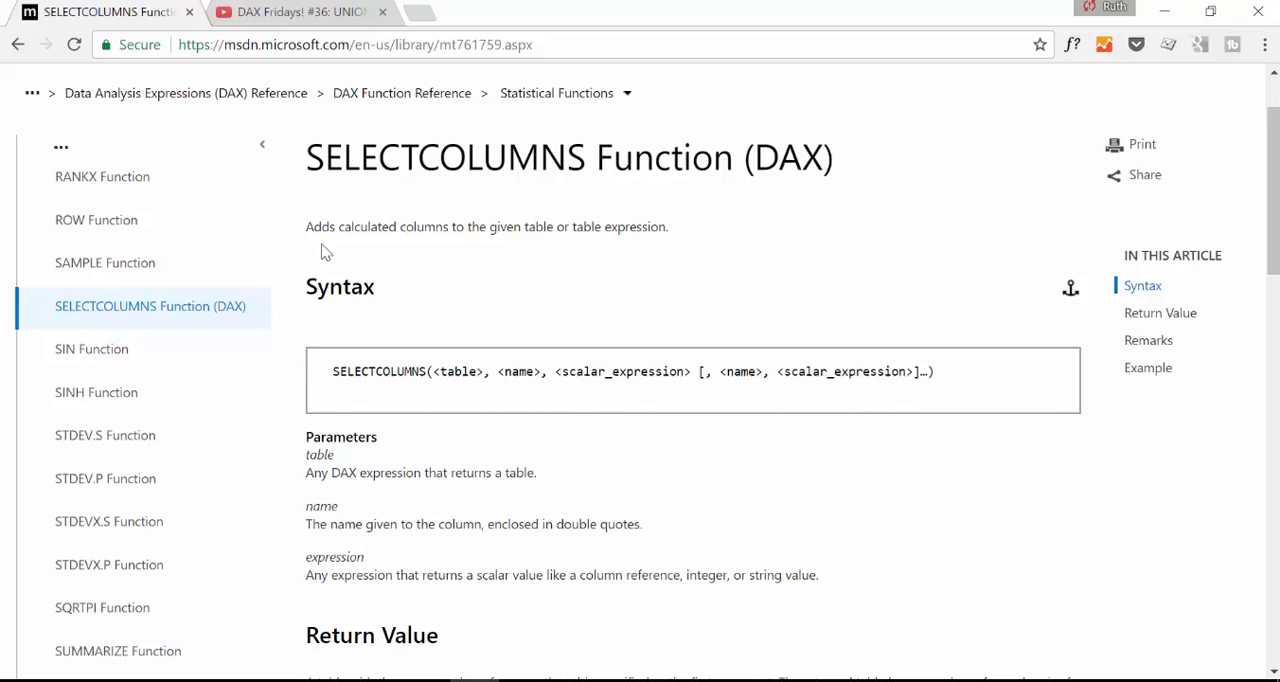
mouse_move(690, 268)
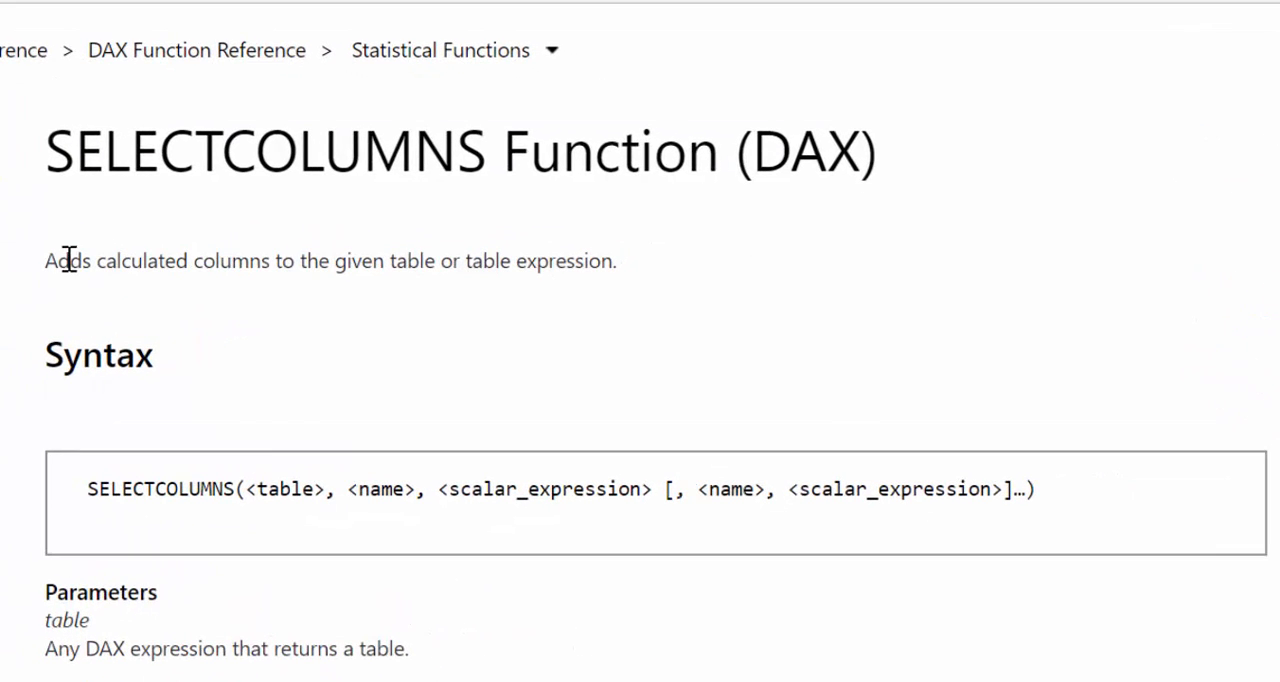
left_click_drag(72, 261, 555, 261)
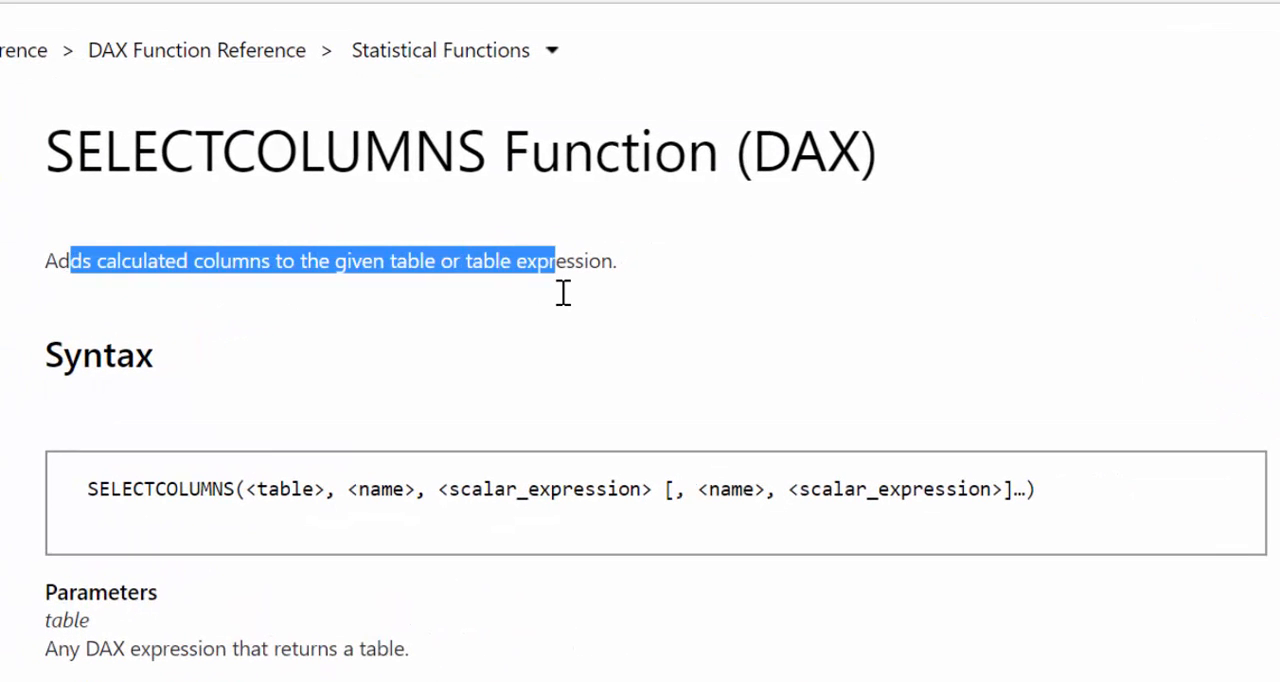
left_click(650, 261)
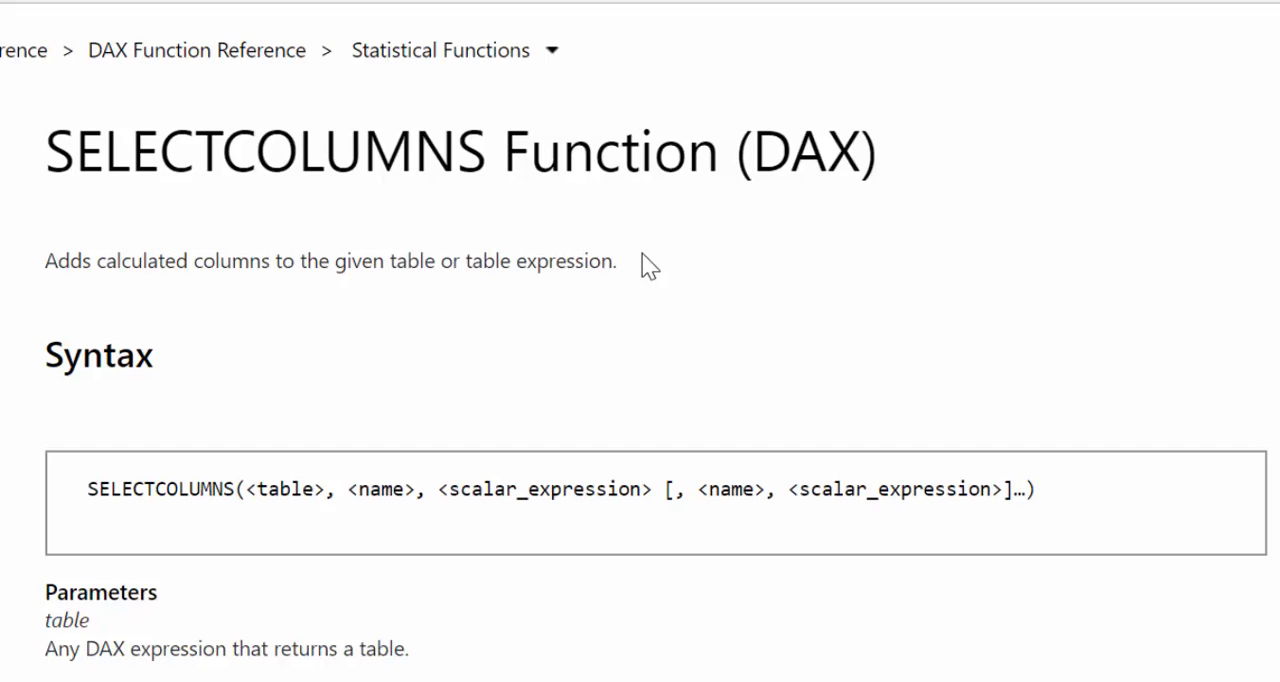
scroll("down", 3)
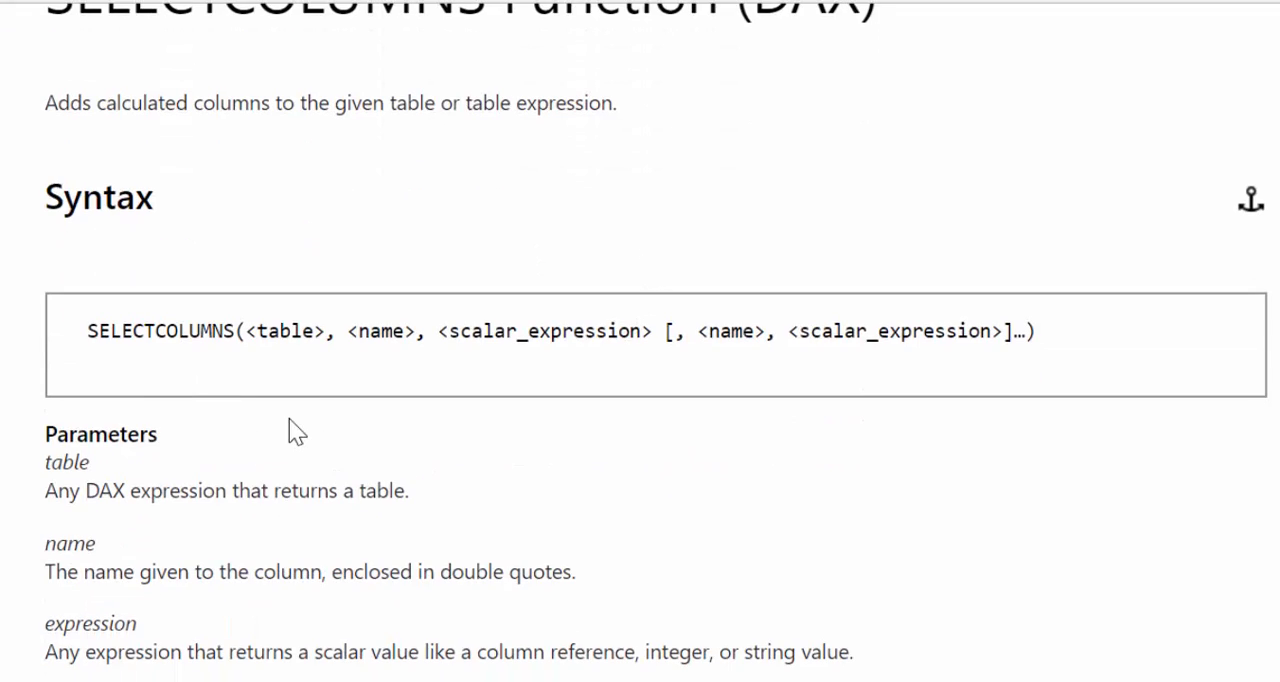
mouse_move(204, 335)
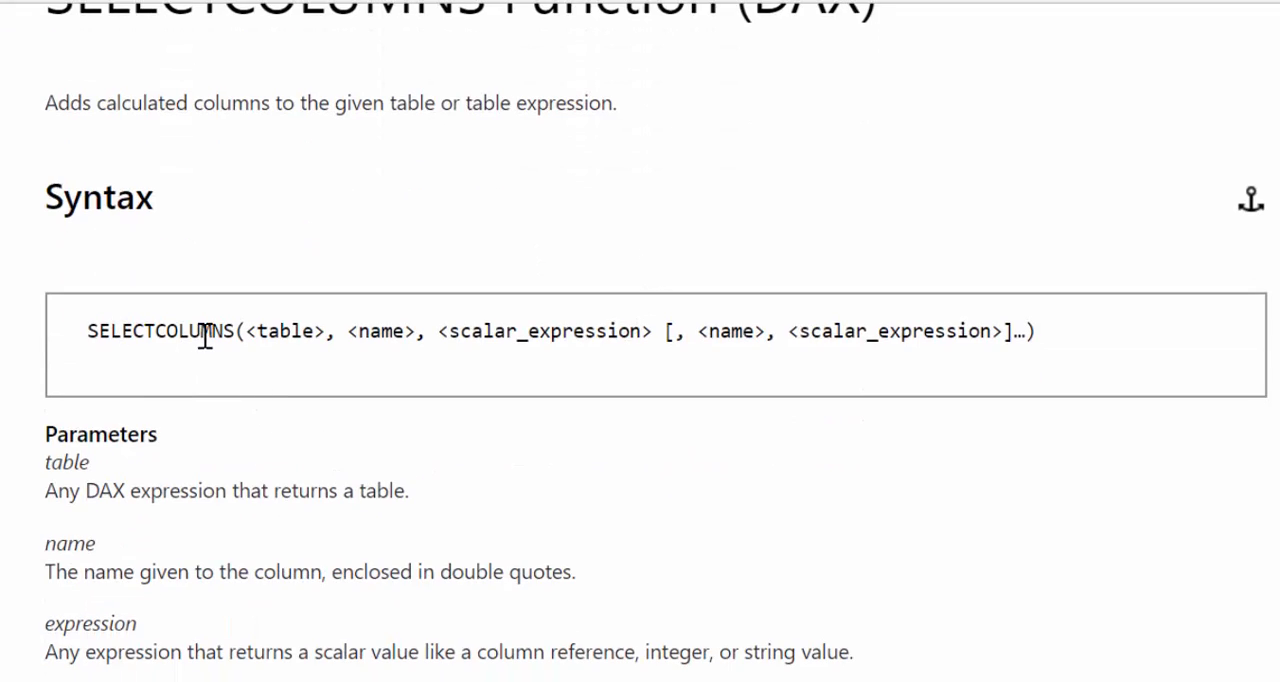
double_click(287, 331)
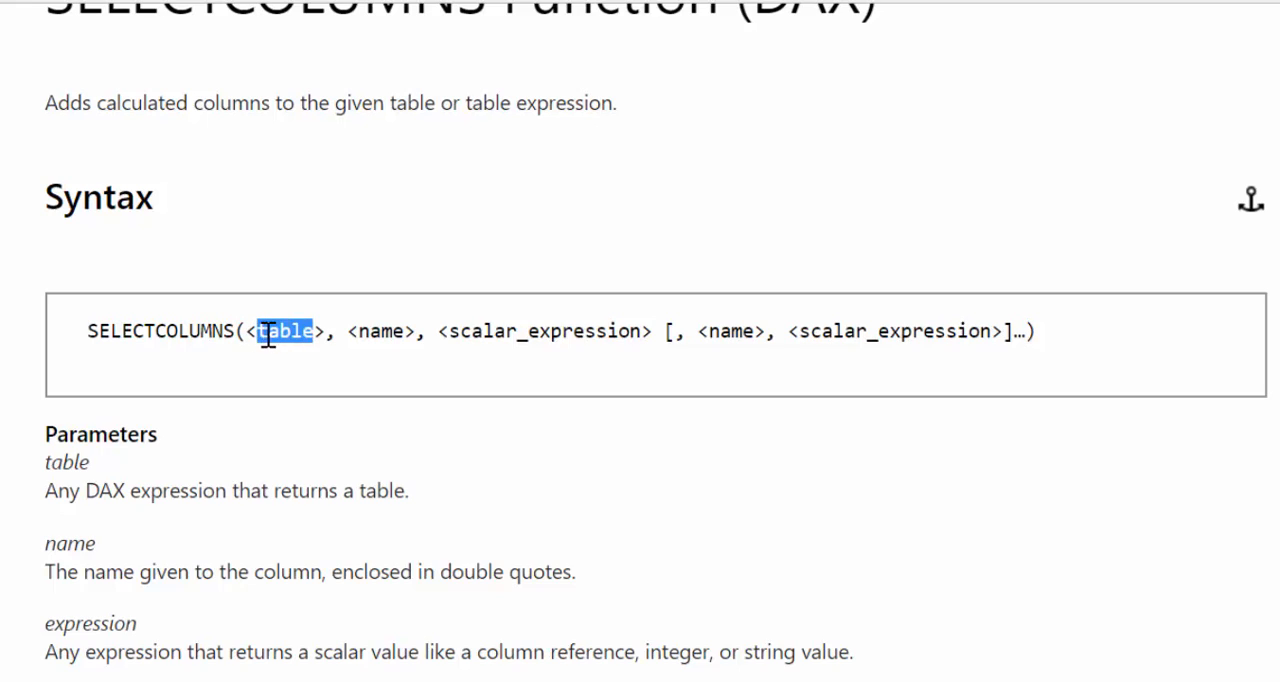
mouse_move(383, 331)
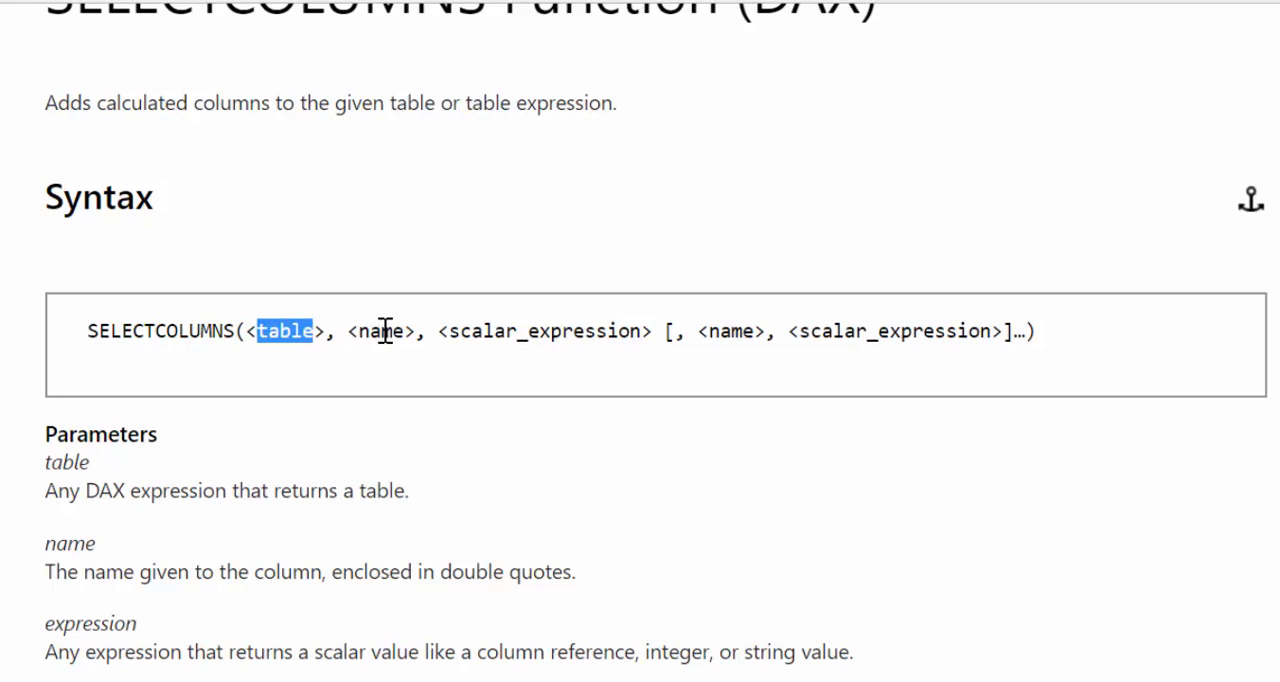
double_click(540, 331)
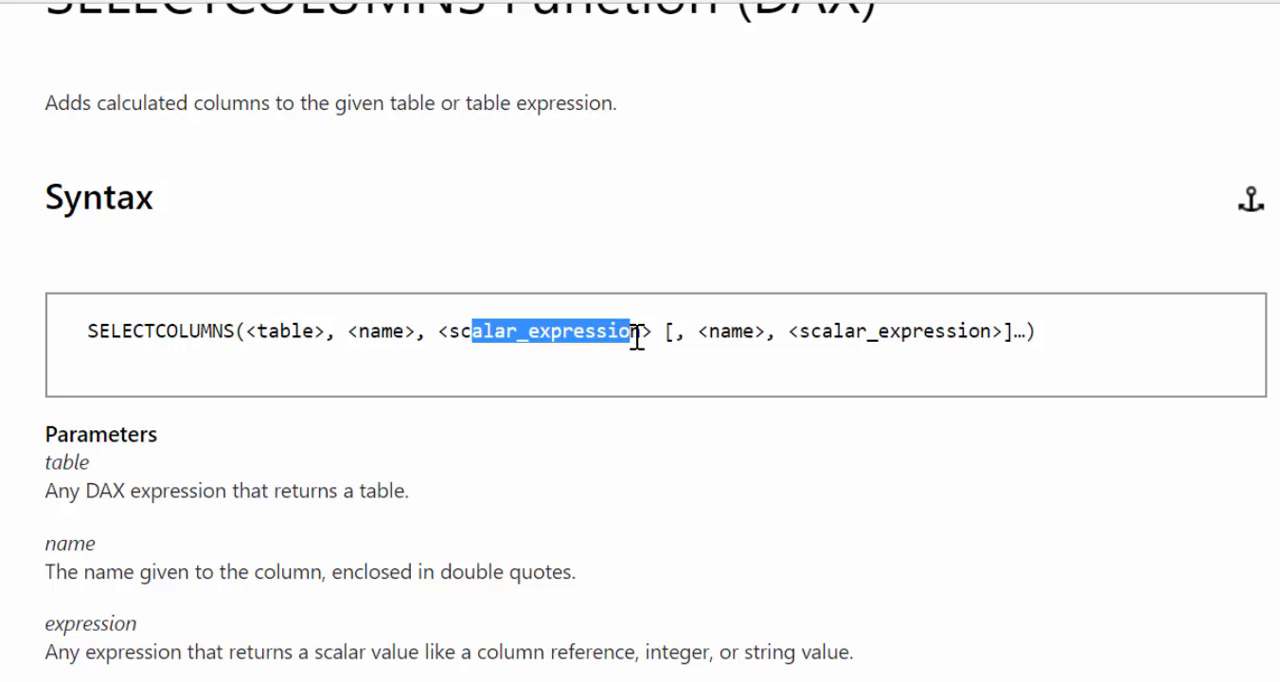
double_click(385, 331)
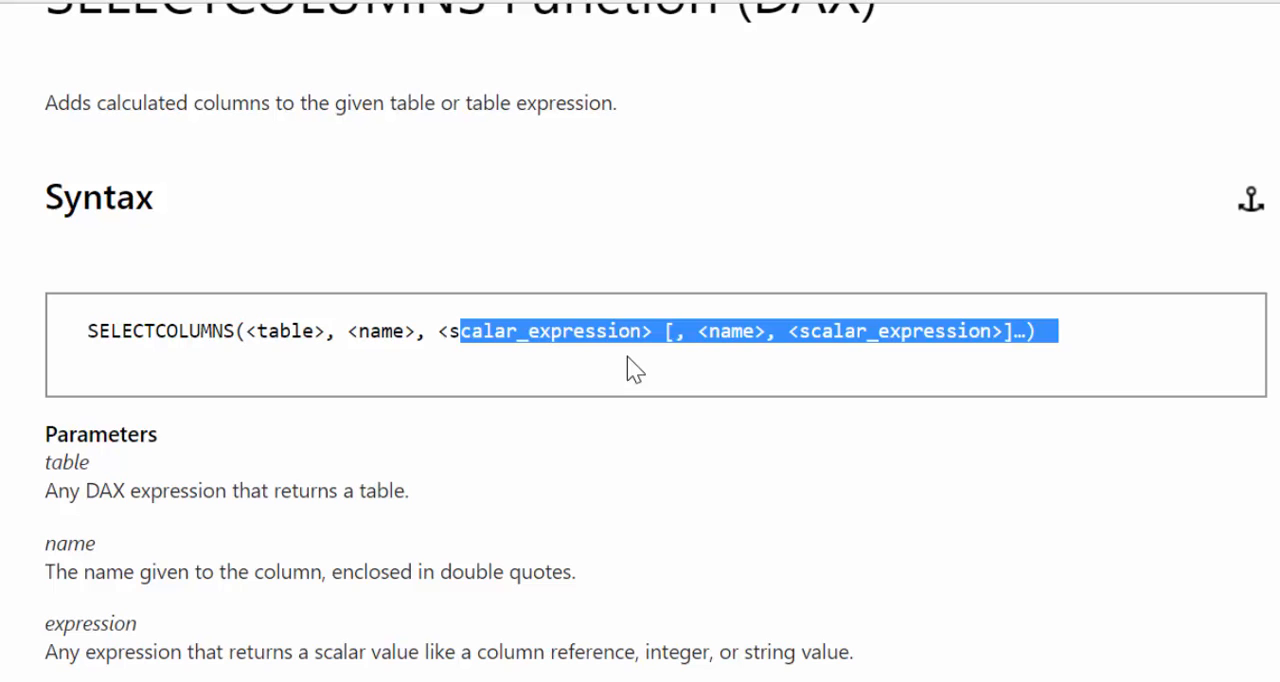
mouse_move(692, 392)
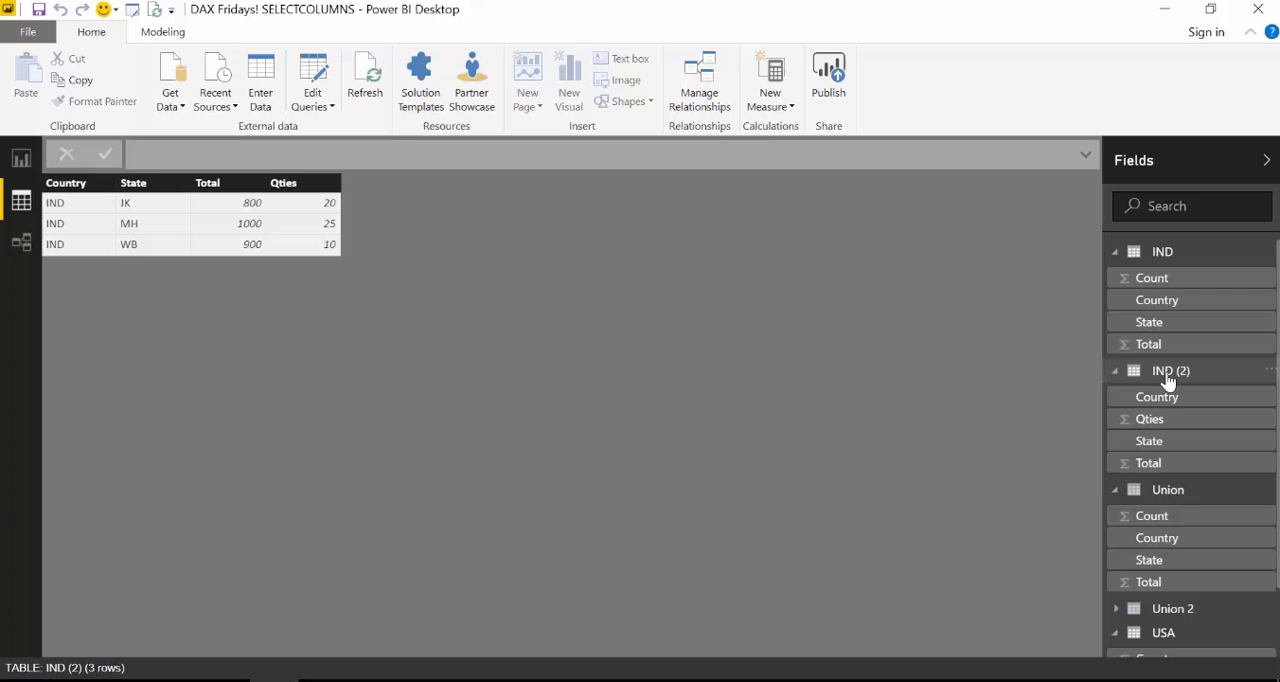
mouse_move(222, 237)
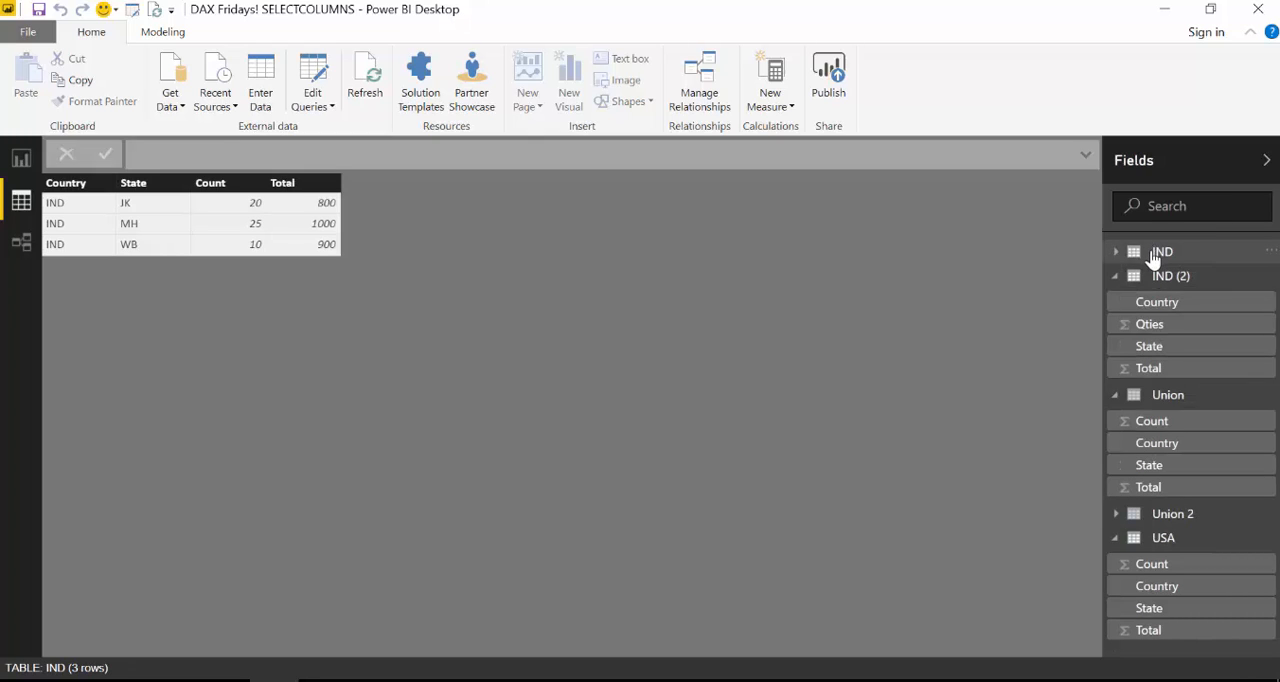
Step: Compare IND (2)'s Country, State, Total, Qties column order against IND's Total column
left_click(1170, 276)
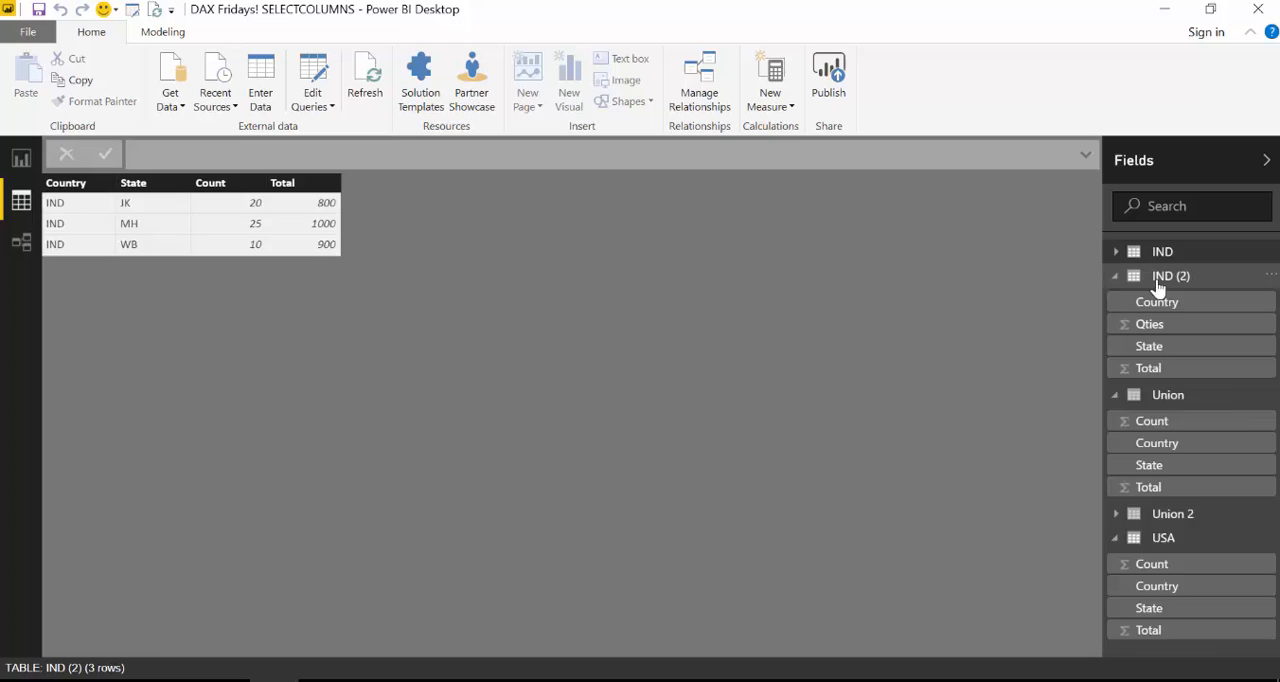
left_click(1115, 276)
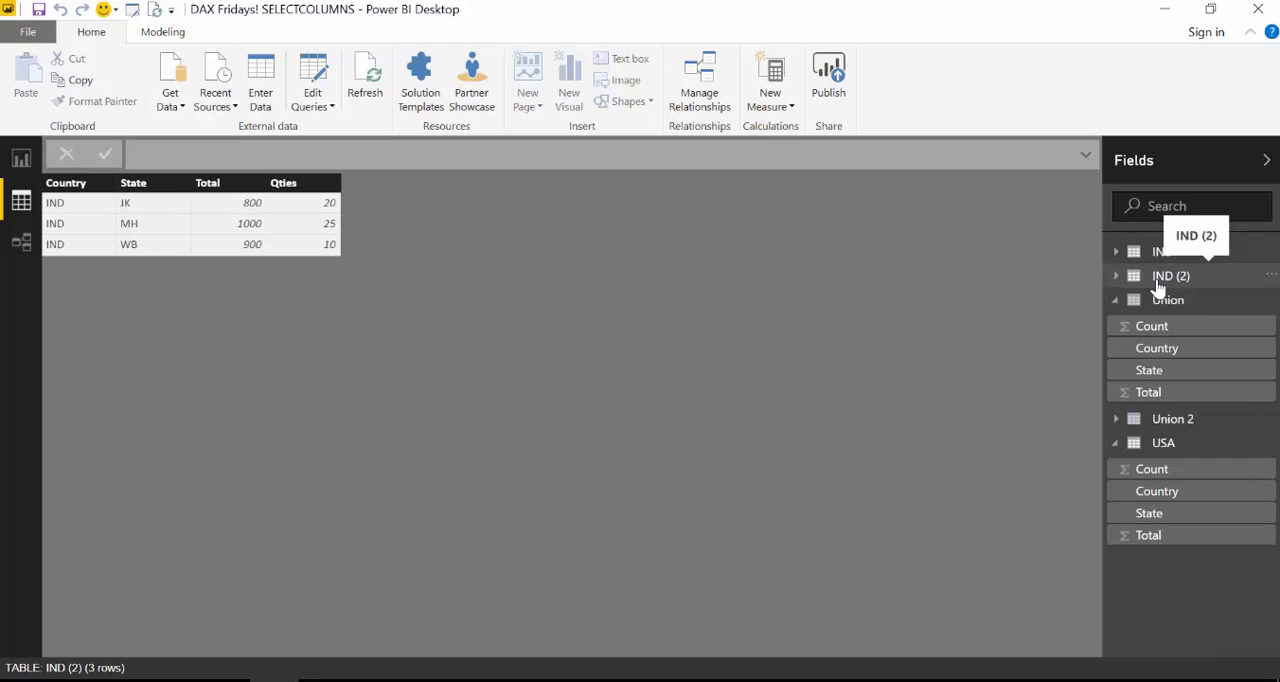
mouse_move(283, 190)
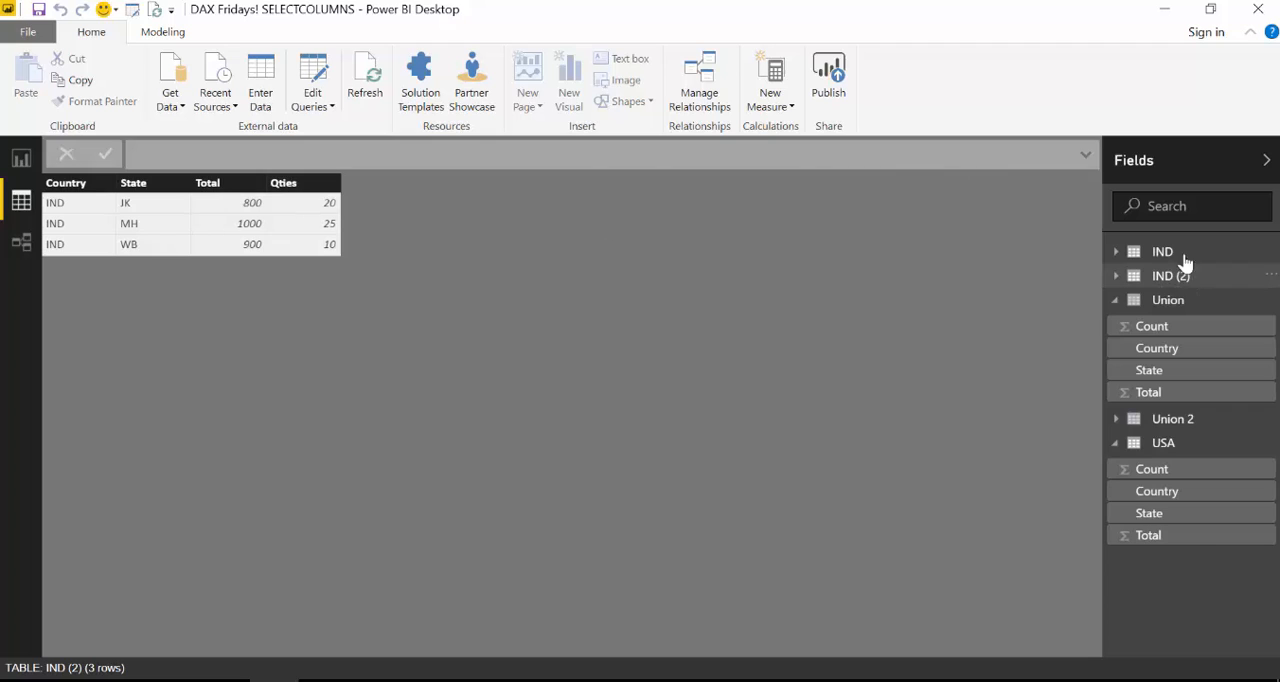
left_click(1116, 251)
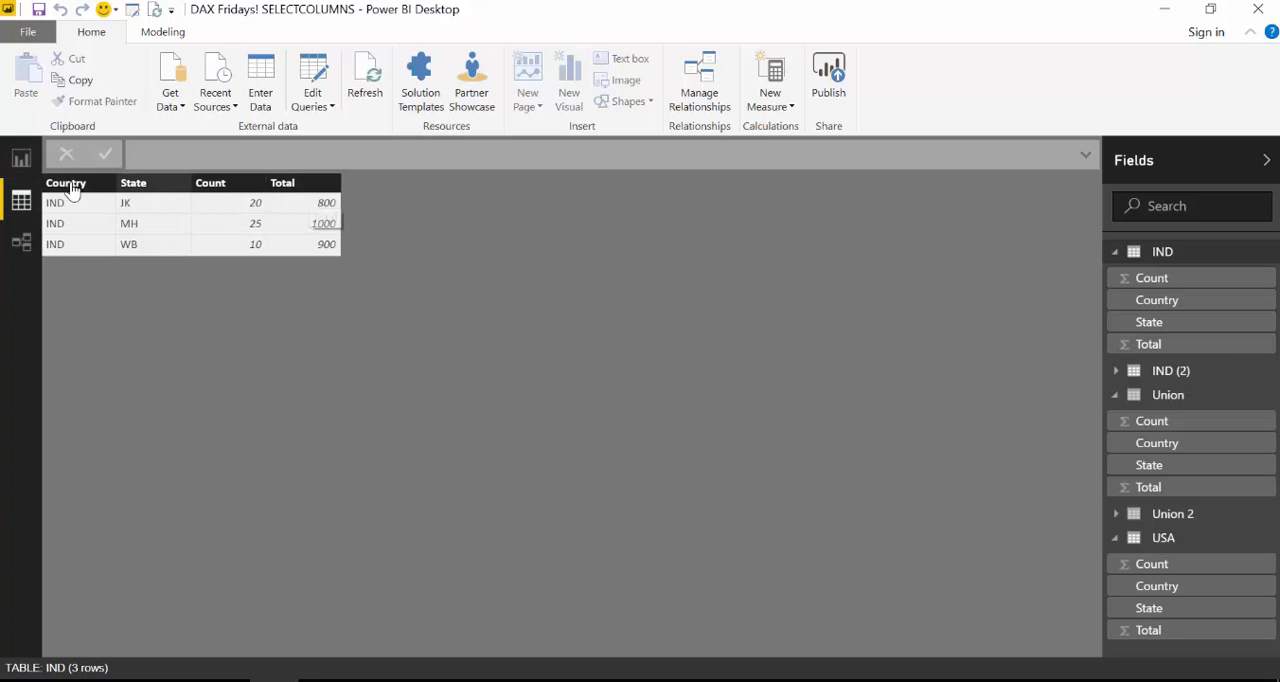
mouse_move(297, 195)
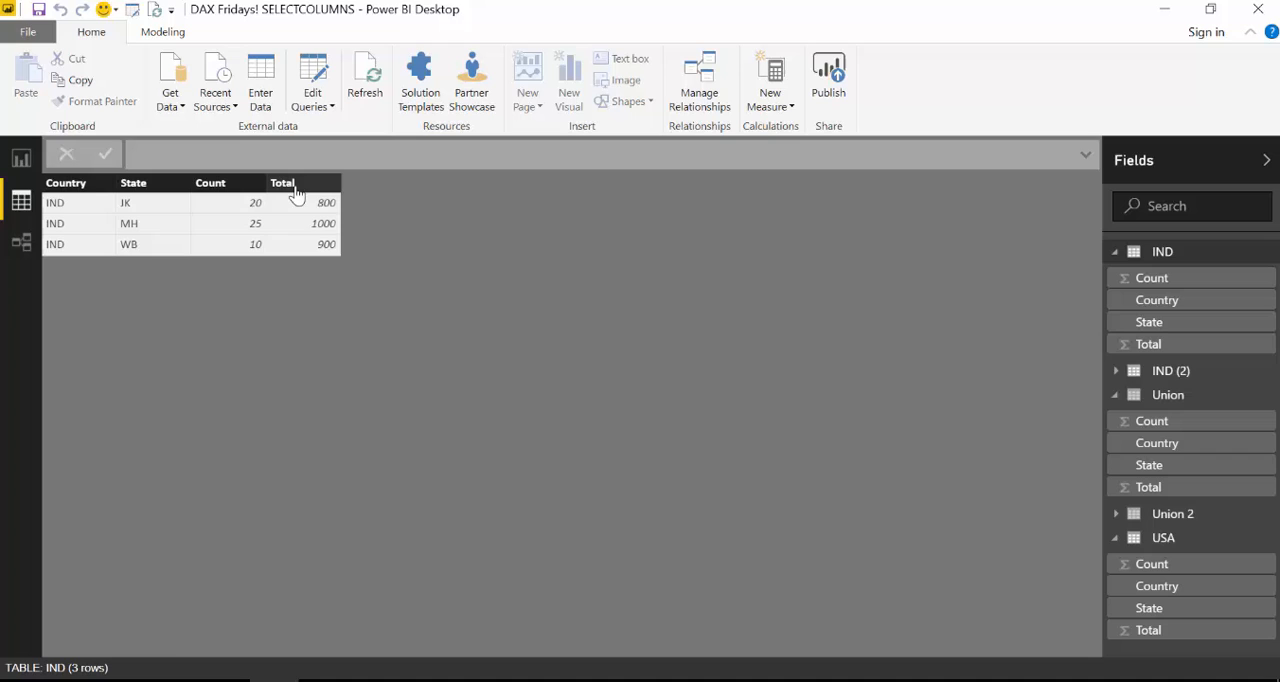
left_click(1170, 370)
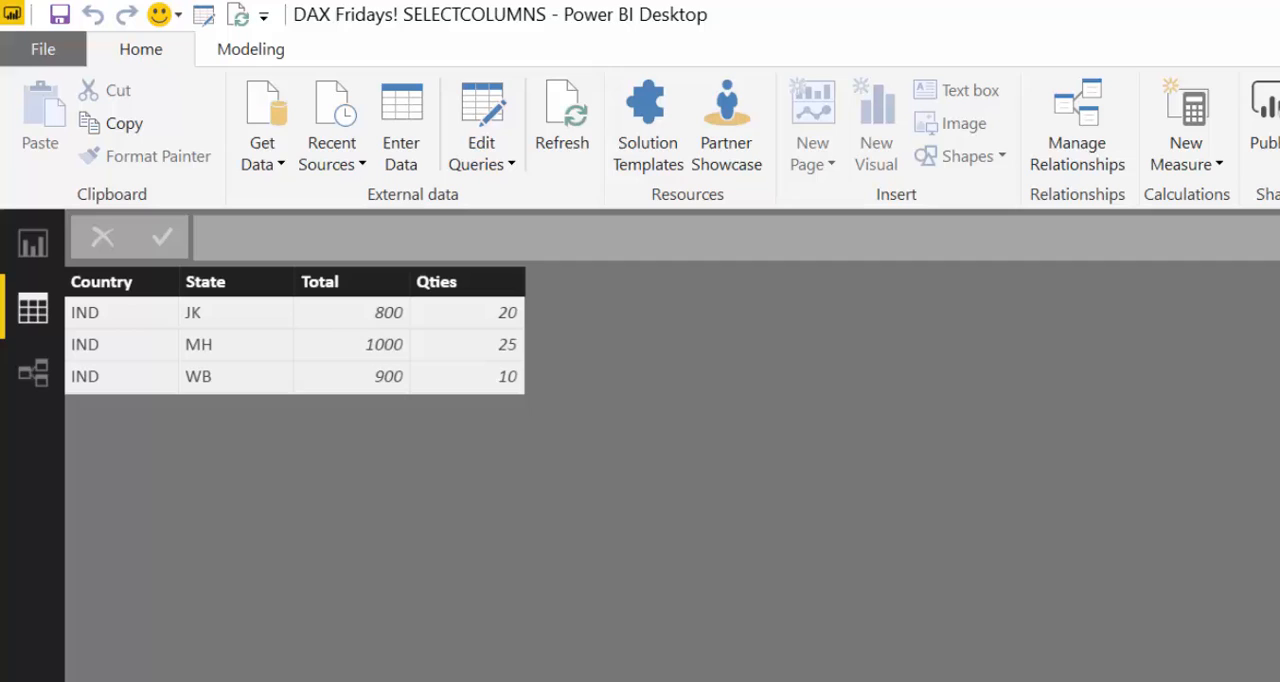
mouse_move(745, 375)
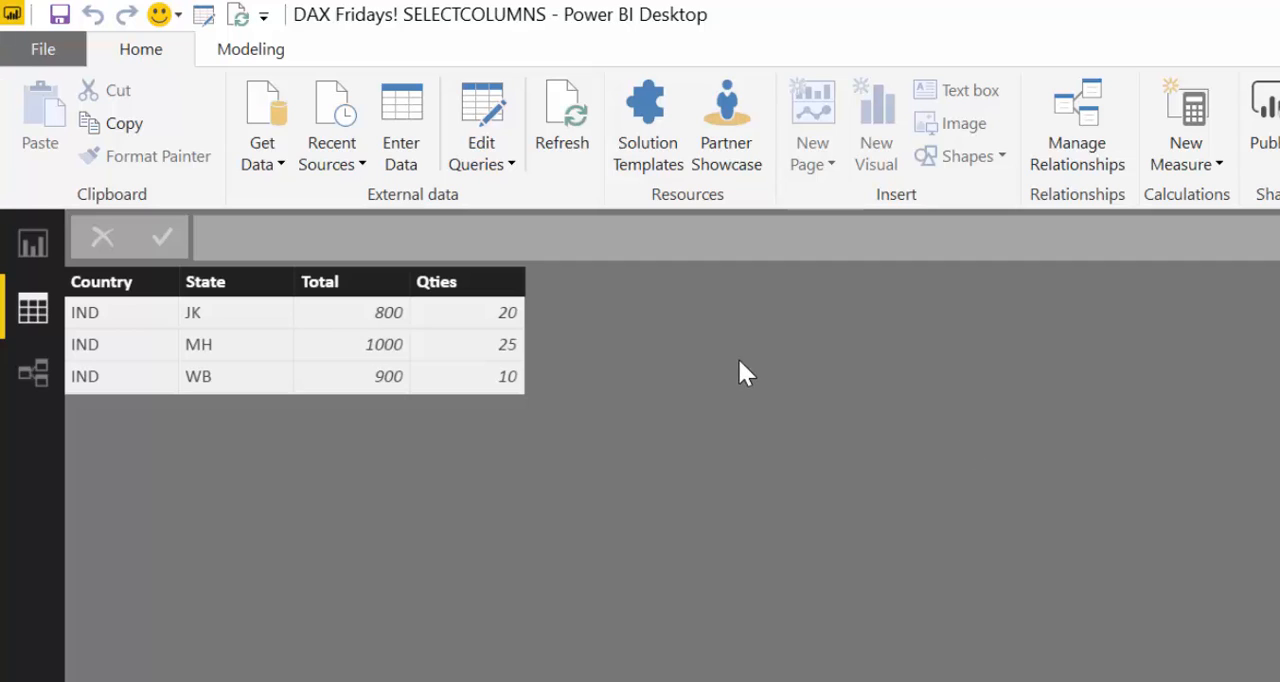
mouse_move(265, 75)
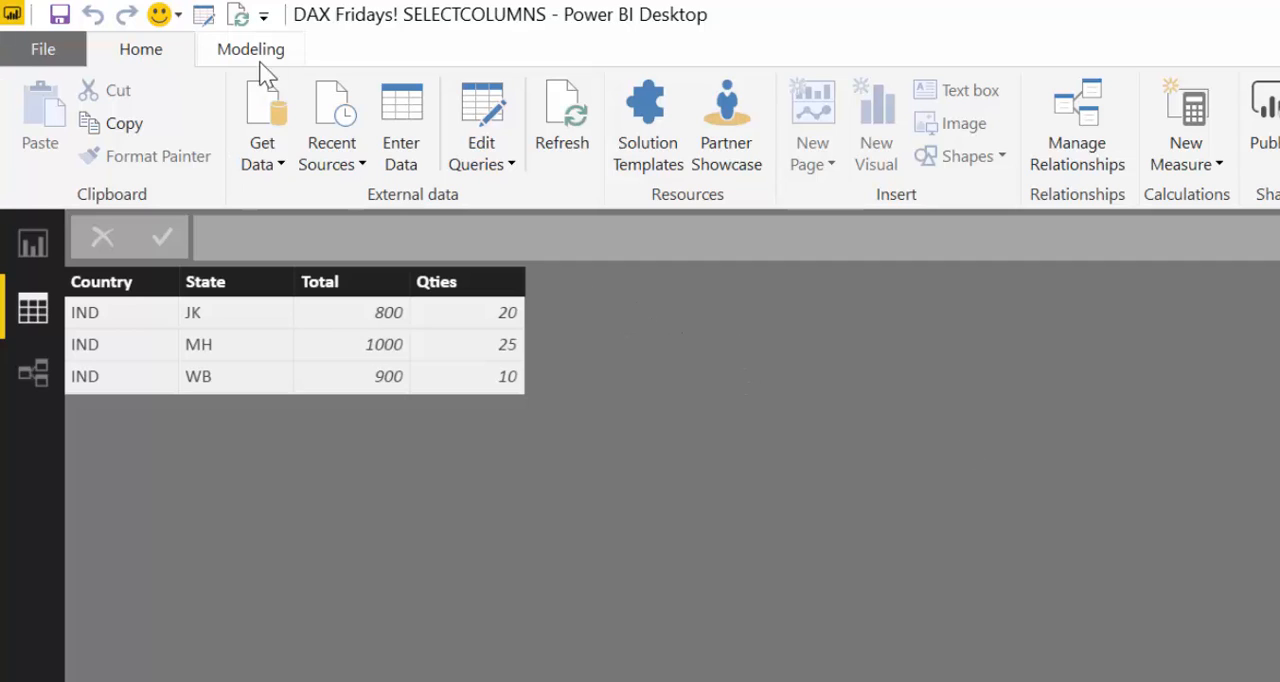
Step: Create a new calculated table and enter 'Union 3= UNION(IND,' using IntelliSense
left_click(250, 48)
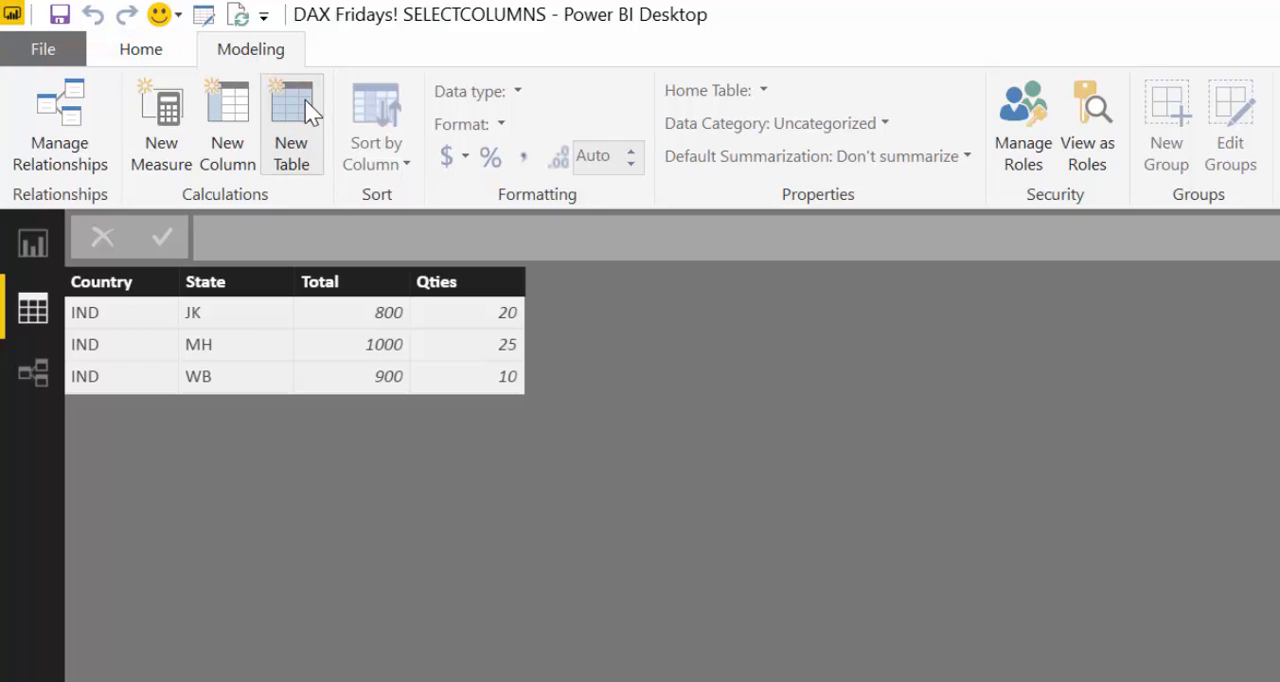
left_click(291, 125)
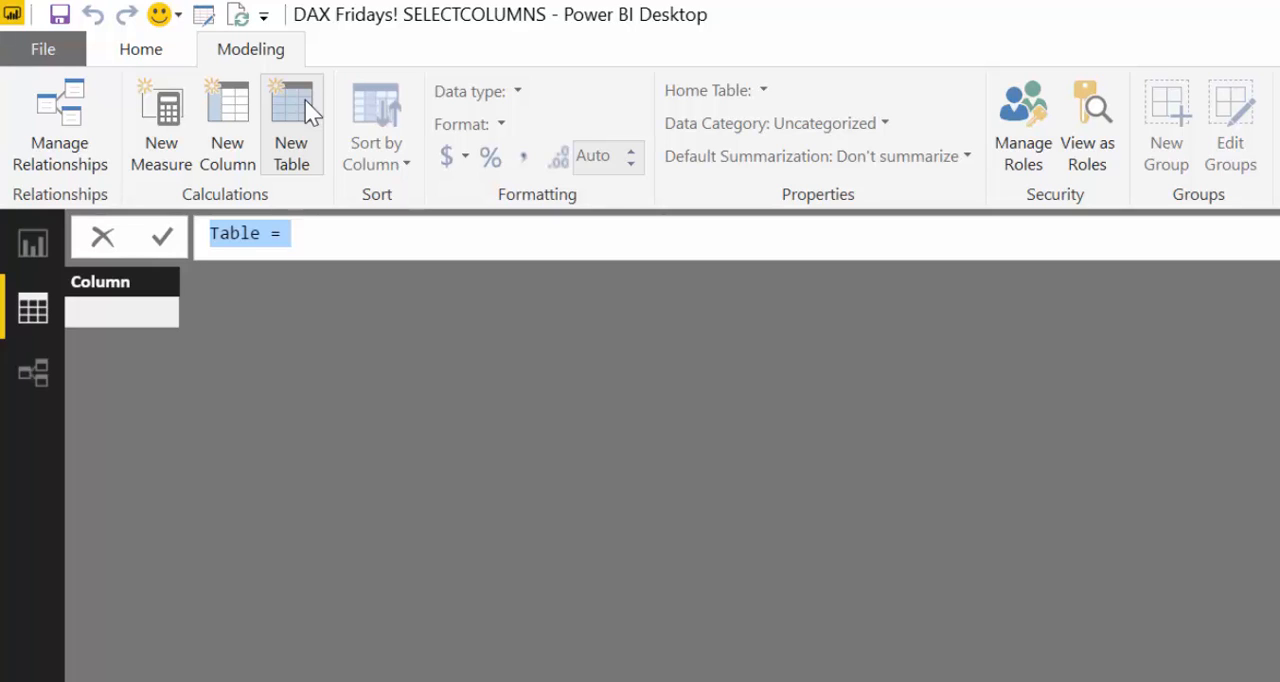
type("Un")
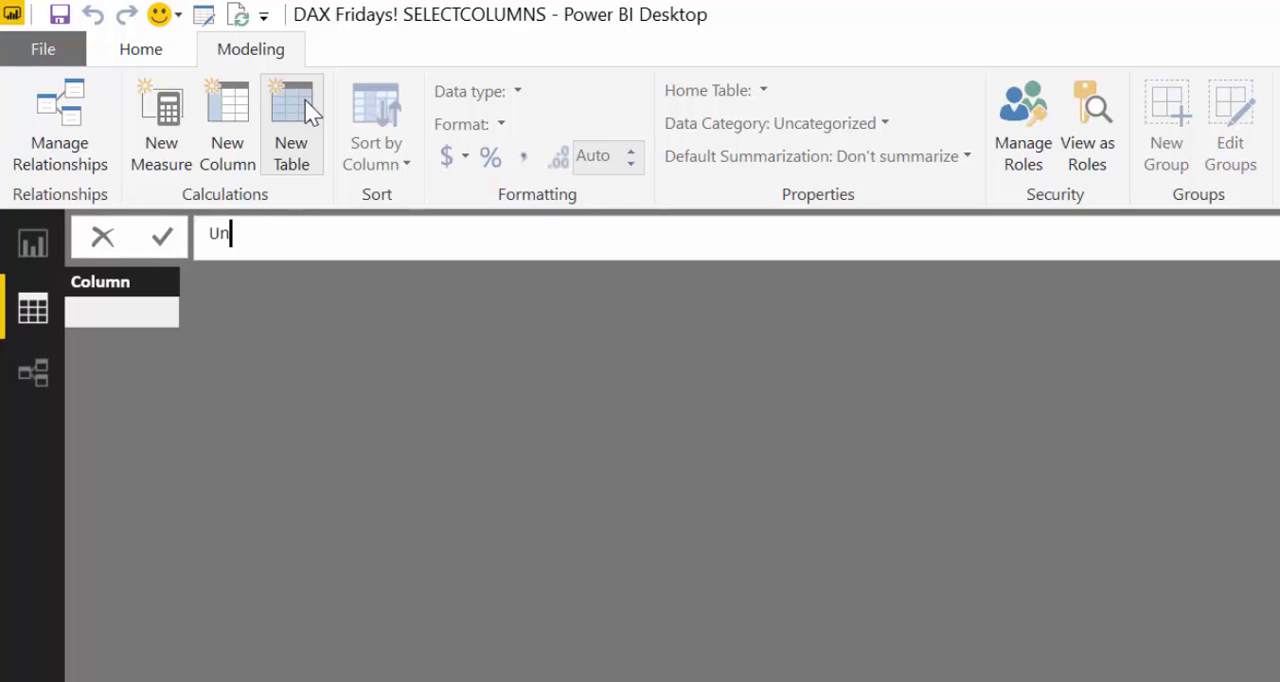
type("ion")
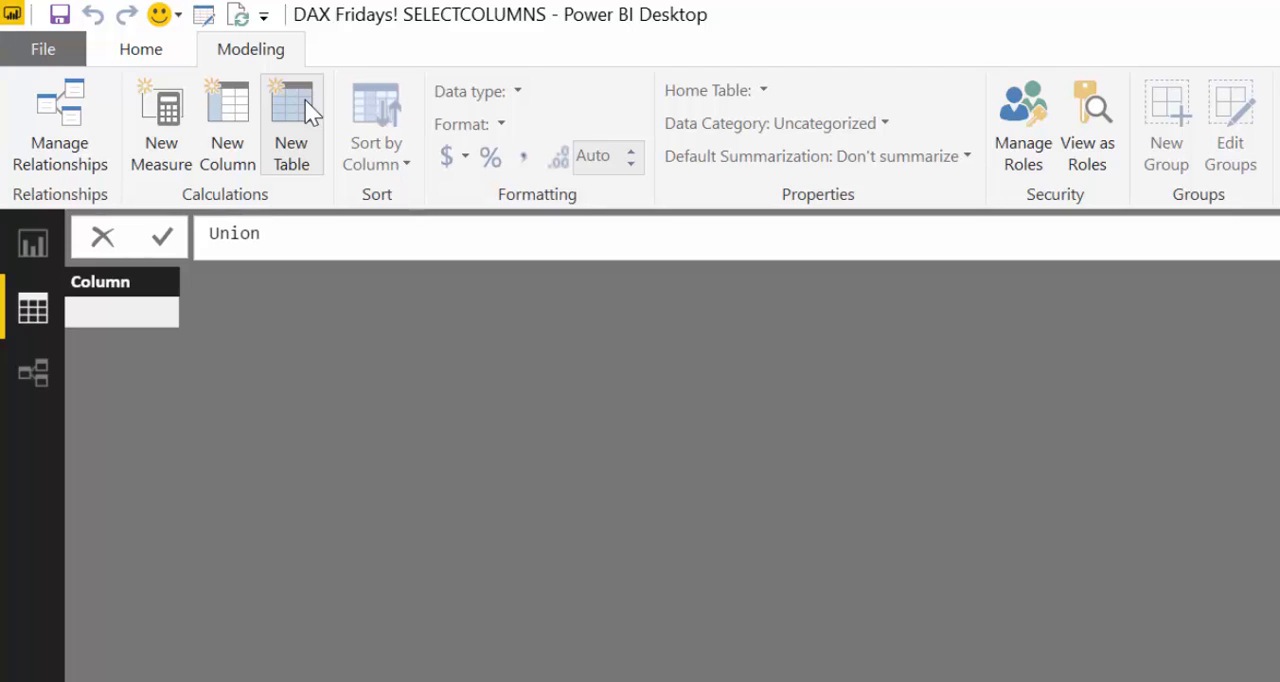
type("3=")
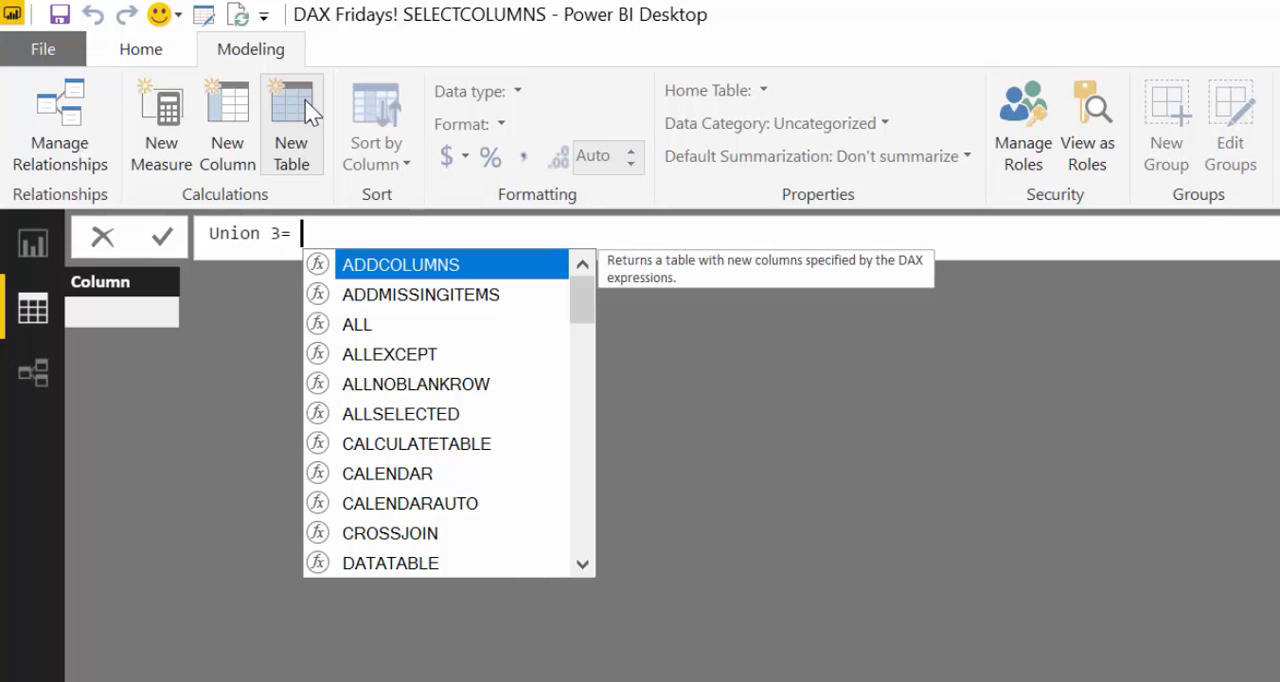
type("UNION(")
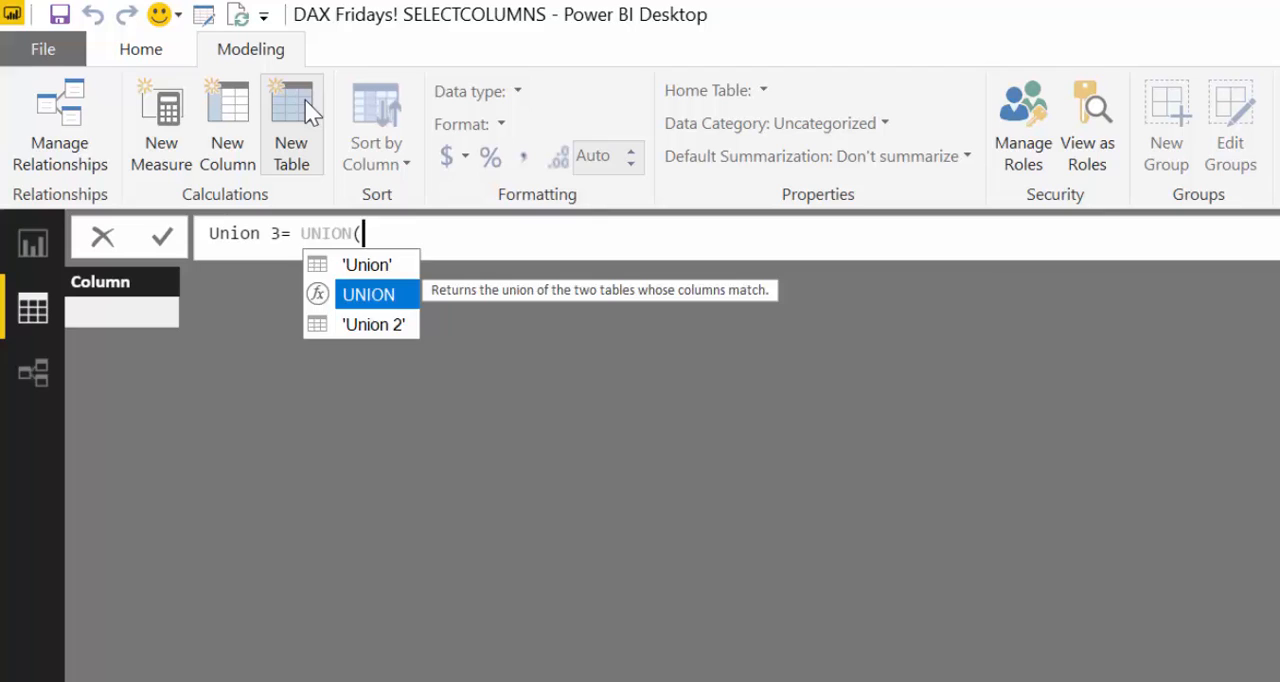
type("in")
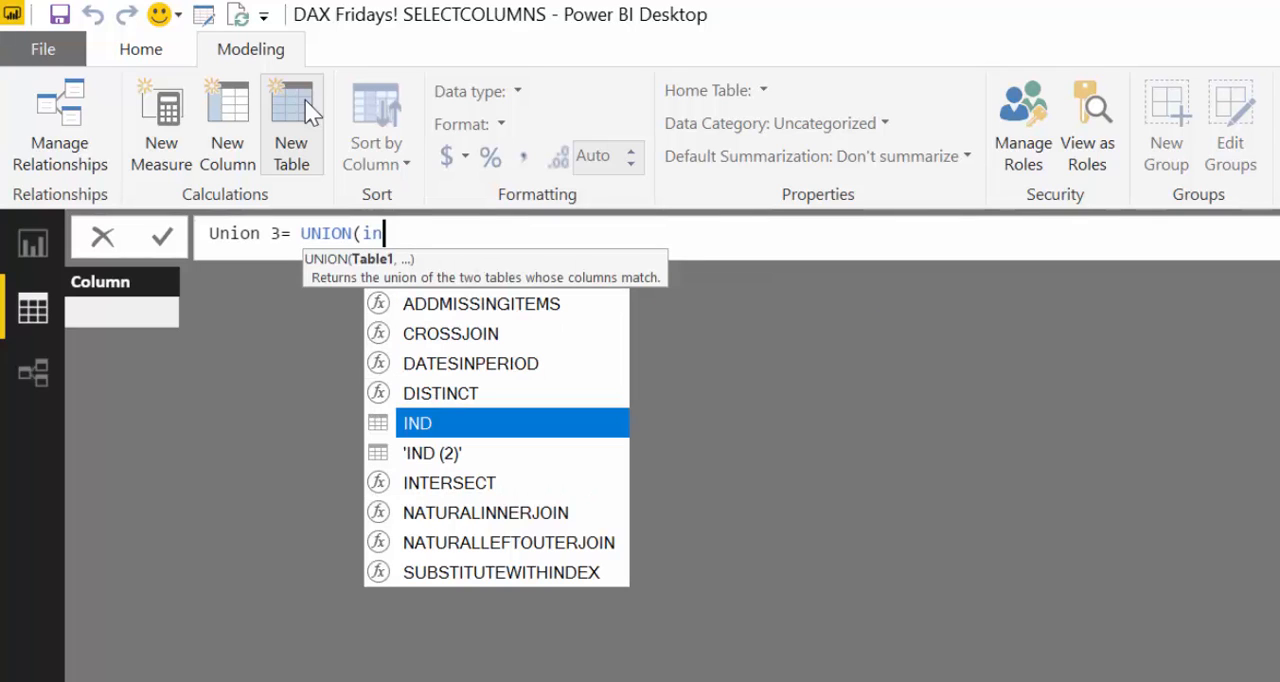
left_click(417, 422)
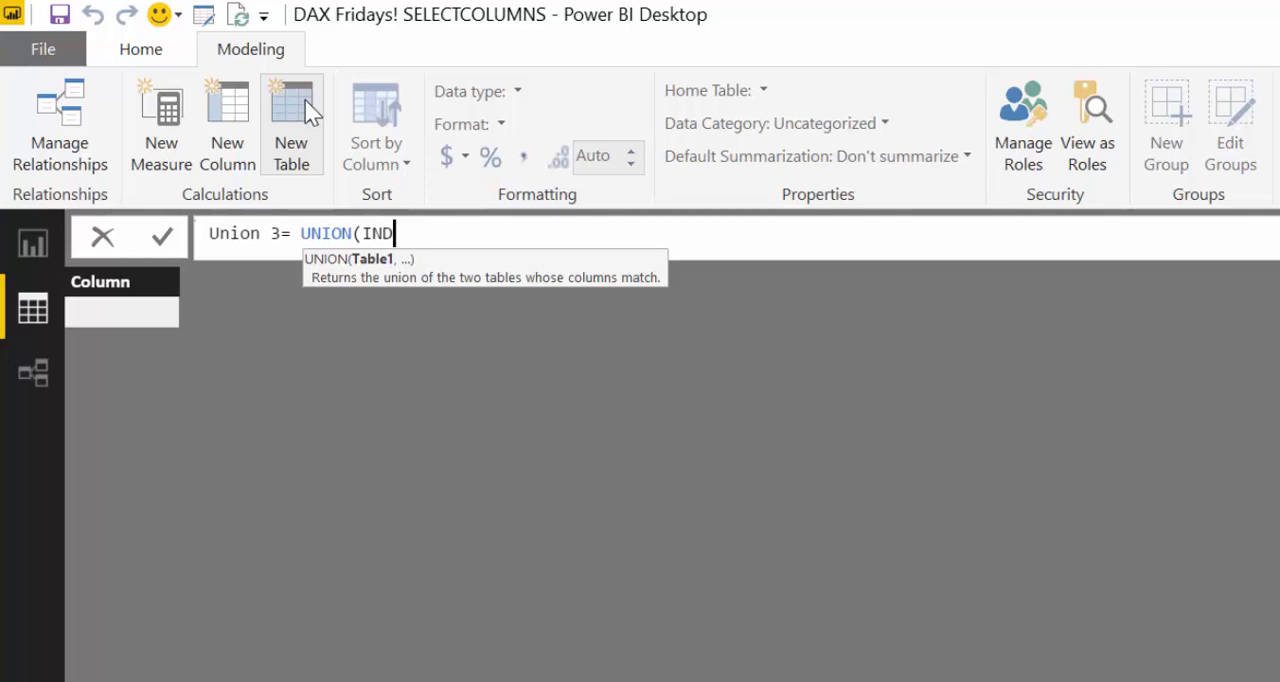
type(",")
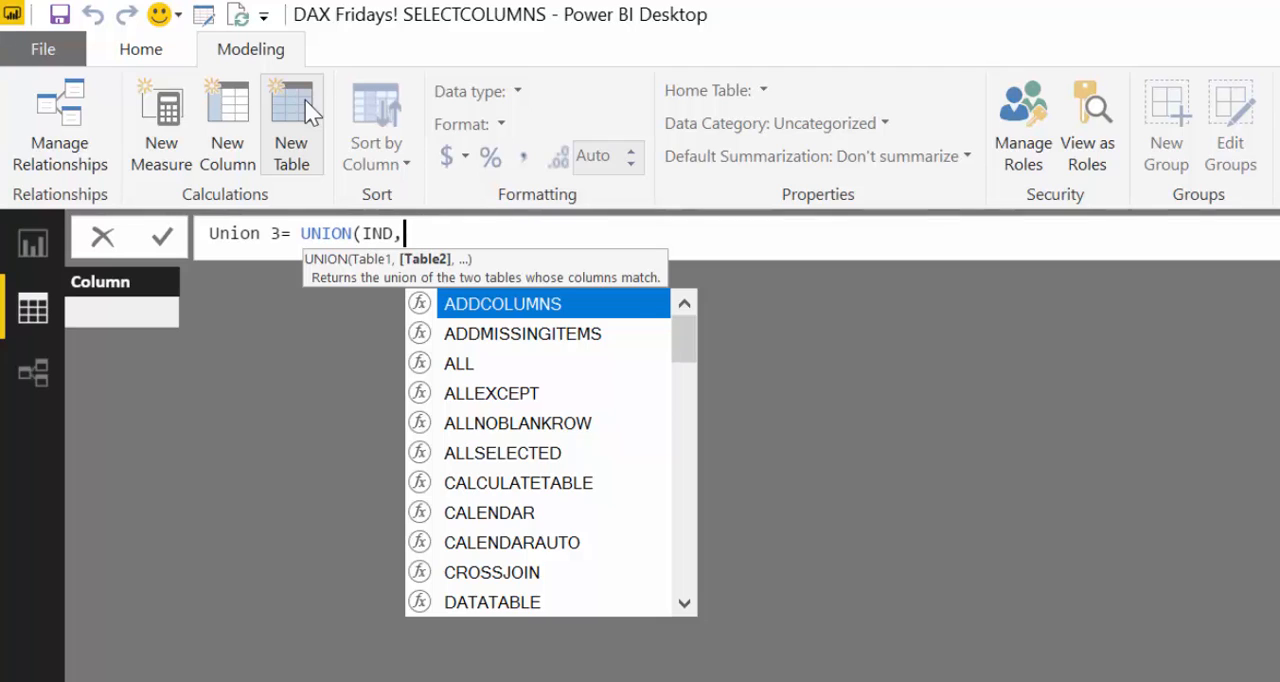
Step: Add SELECTCOLUMNS('IND (2)', "Country", 'IND (2)'[Country] to the Union 3 formula
type("SELECTCOLUMNS(")
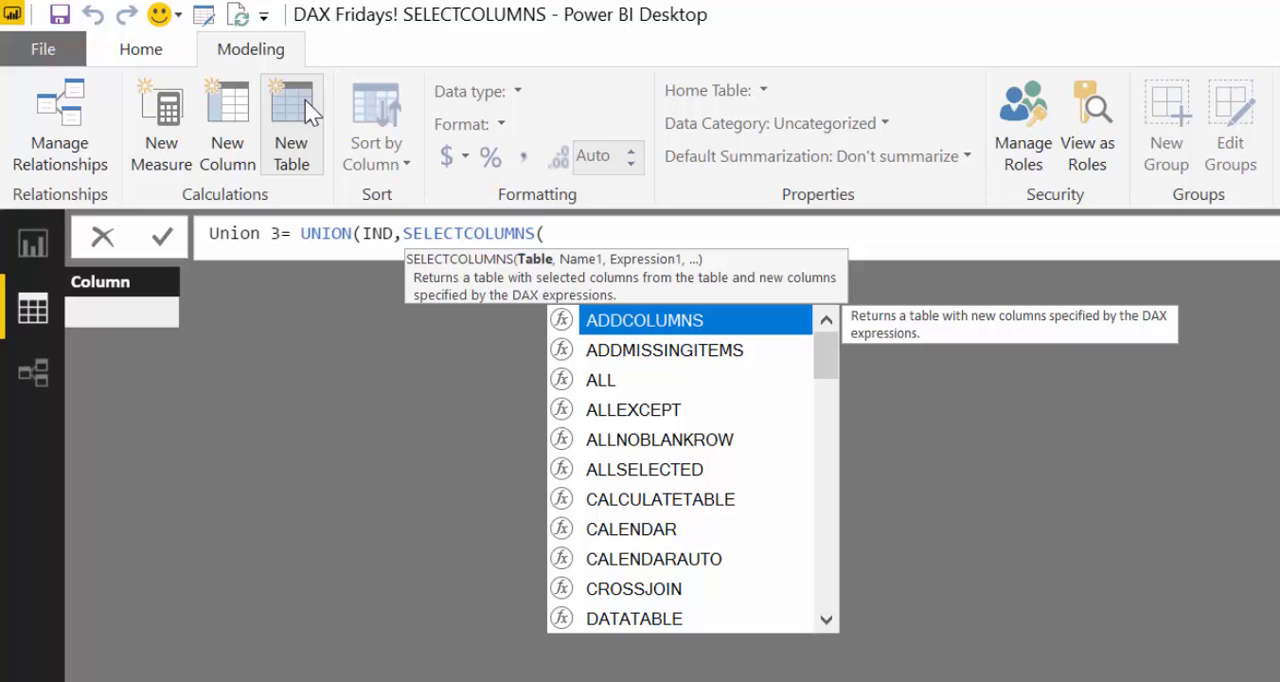
type("in")
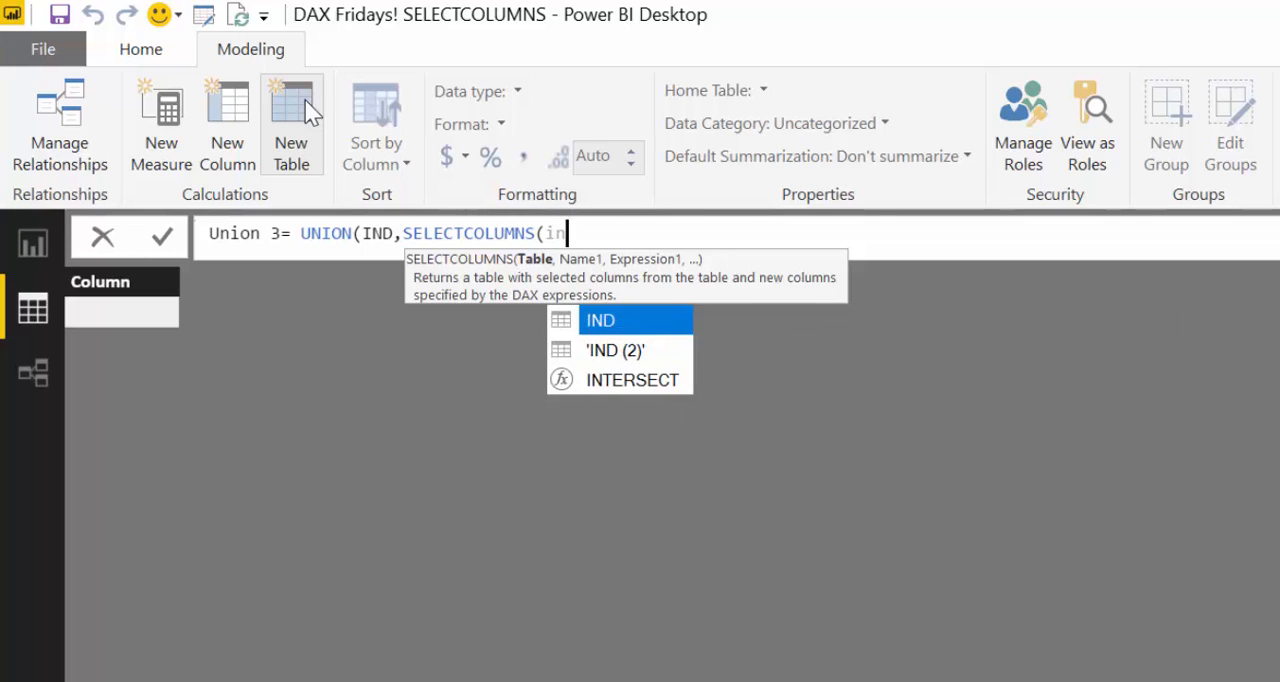
left_click(614, 350)
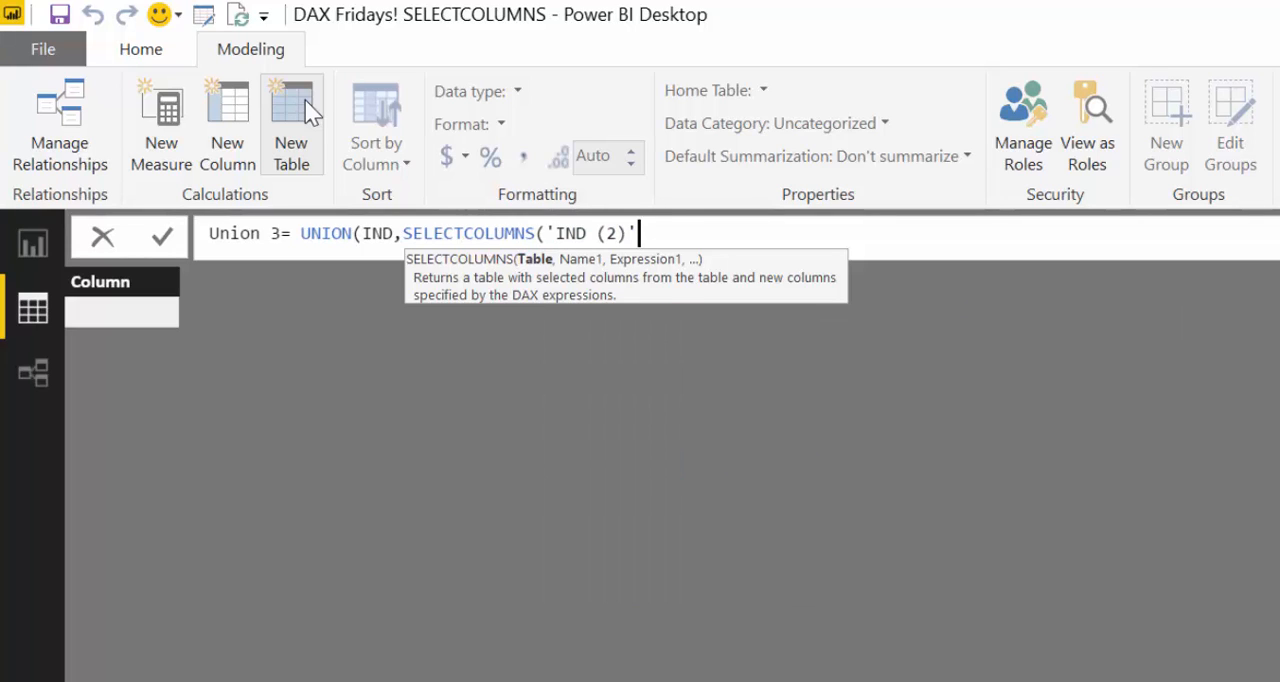
type(",")
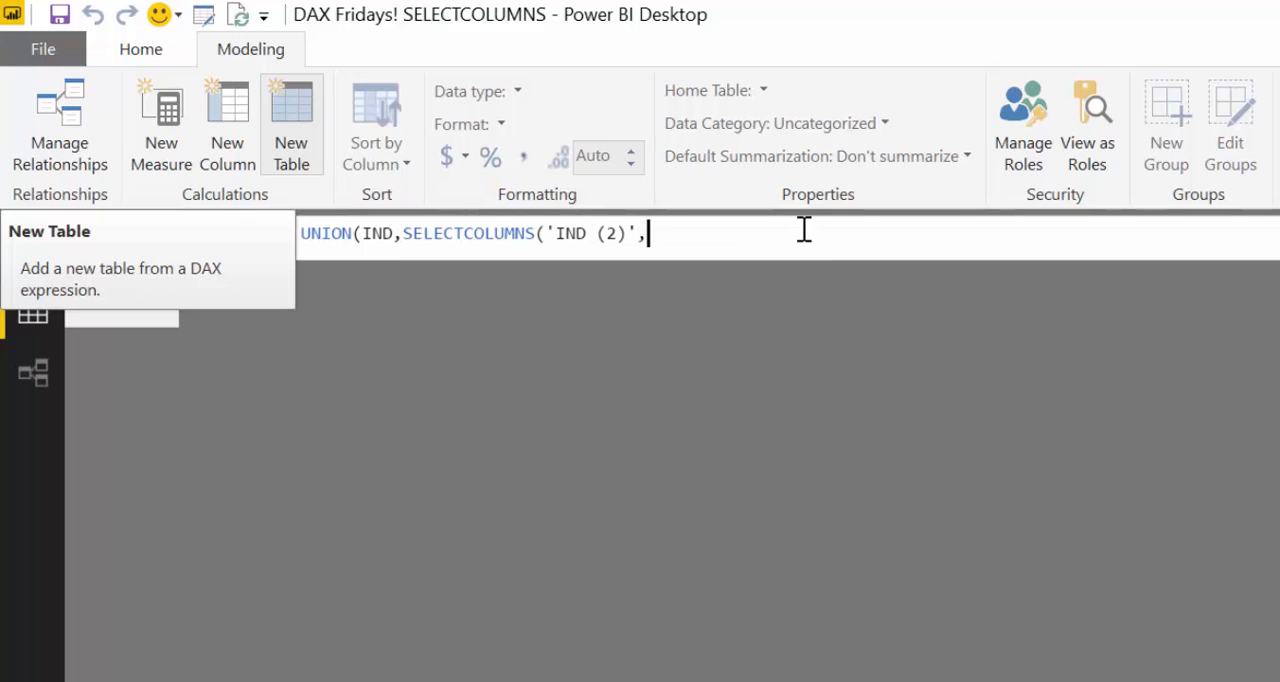
type("\"C")
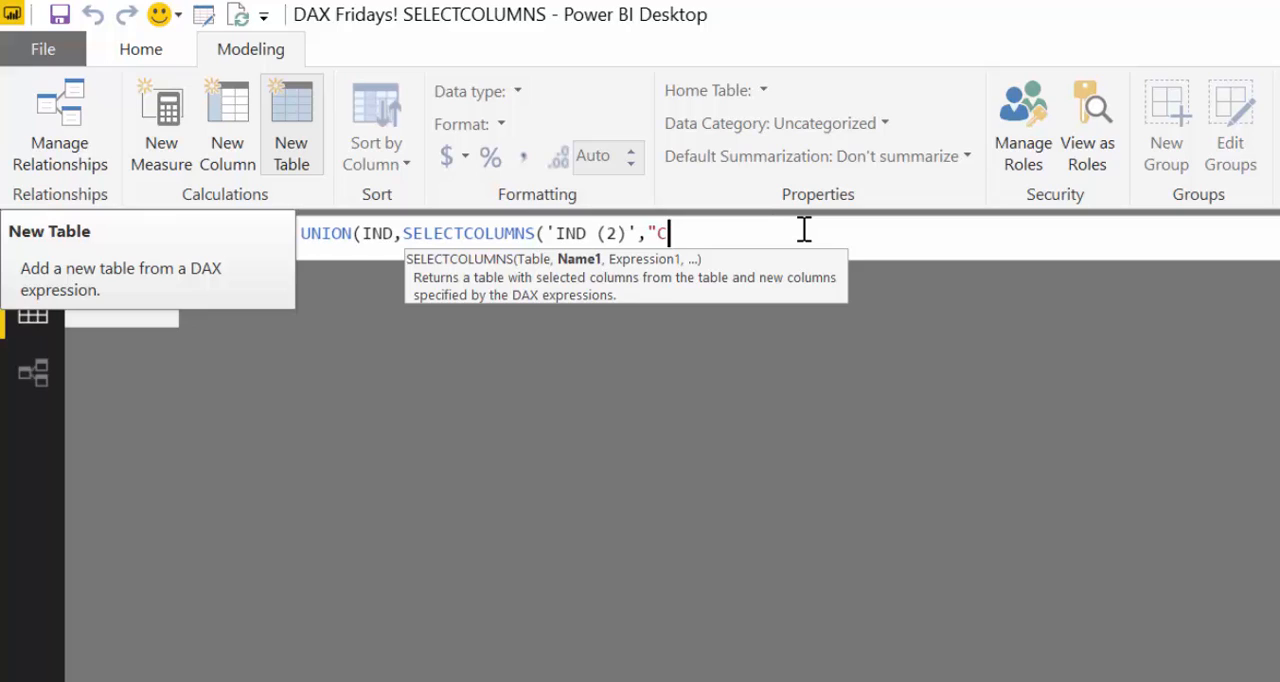
type("ount")
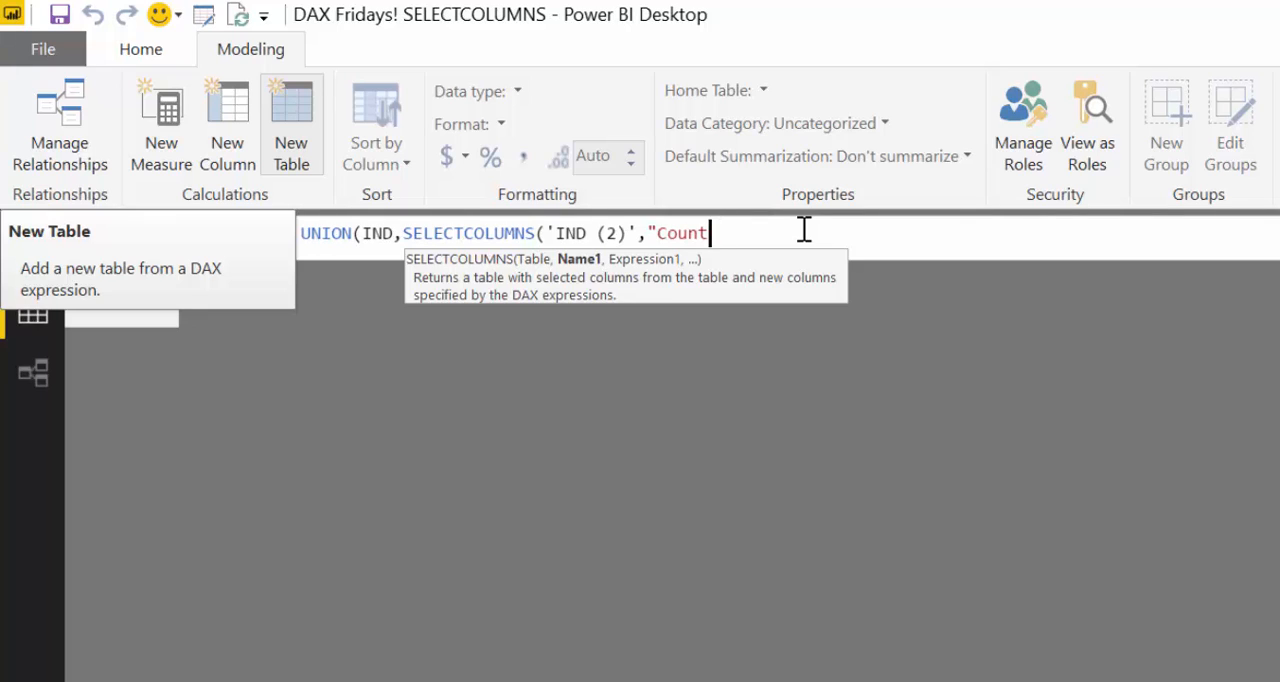
type("ry\"")
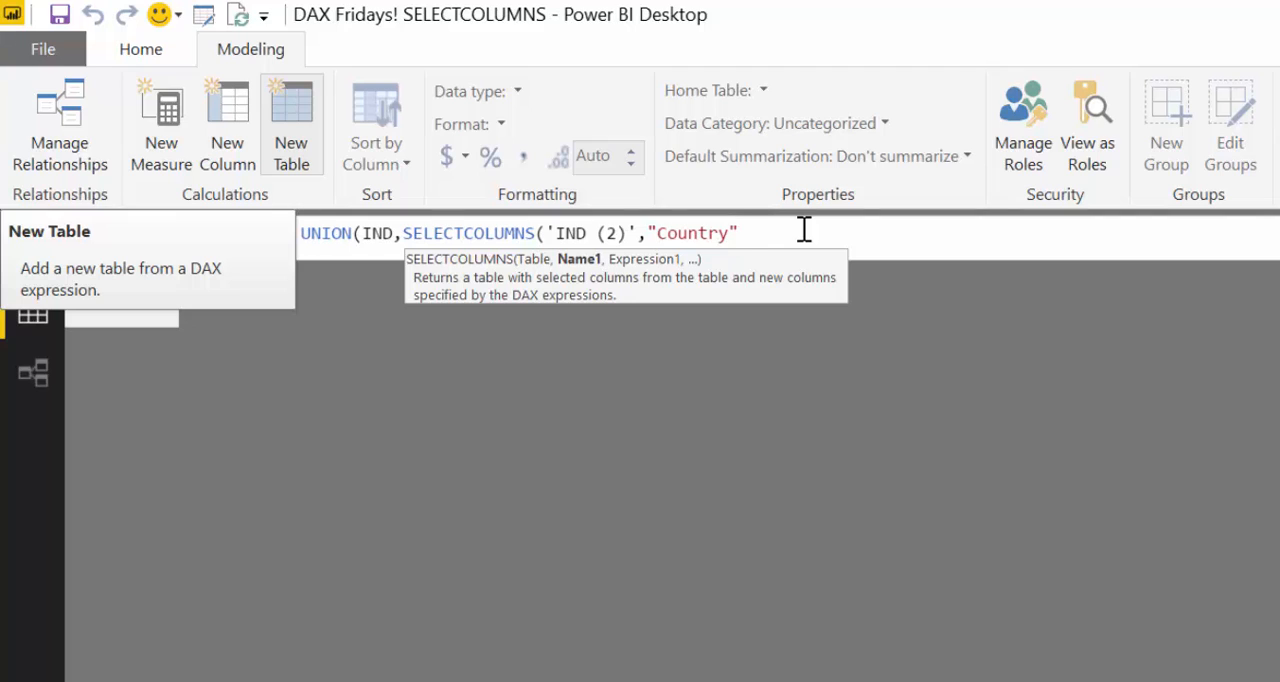
type(",")
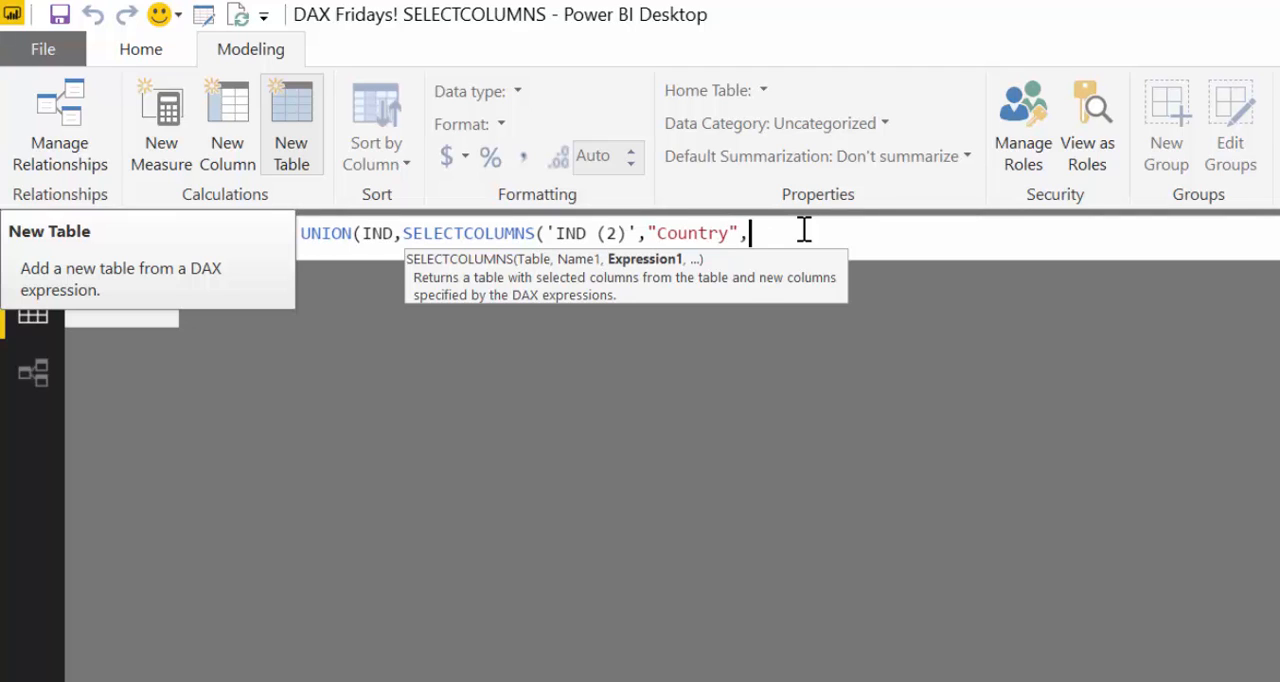
type("in")
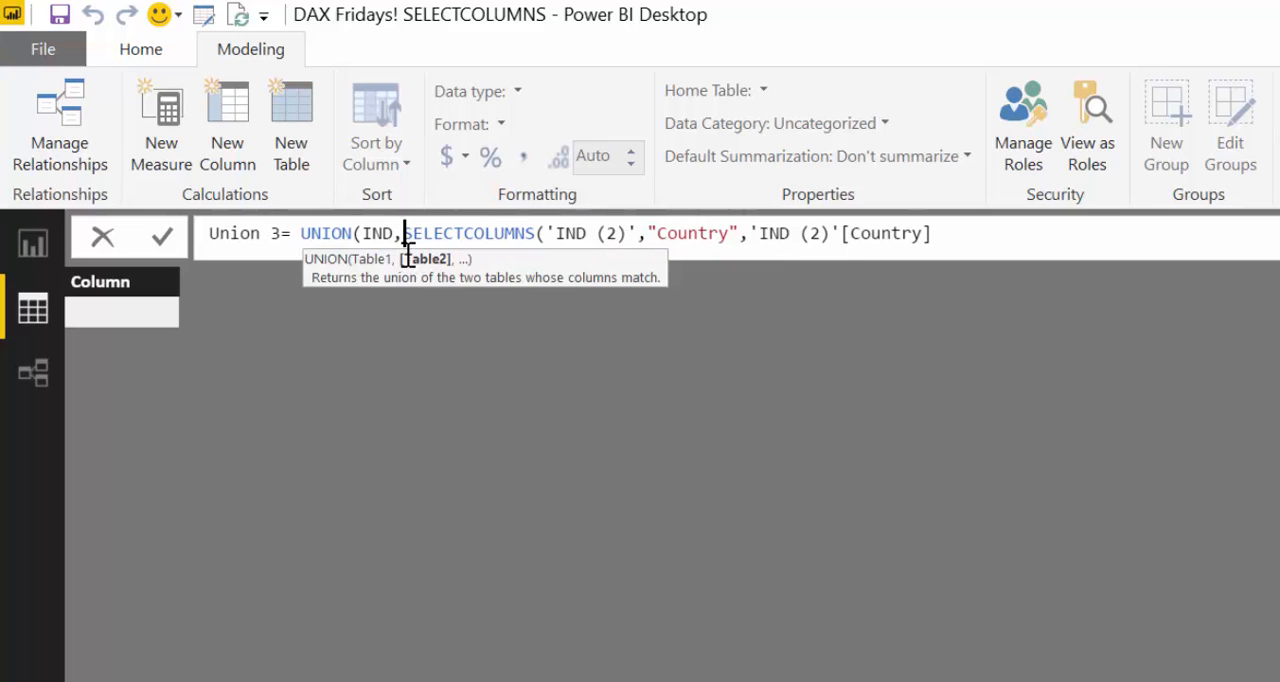
Step: Move the Country pair onto its own line and add the "State",'IND (2)'[State] pair
key("Enter")
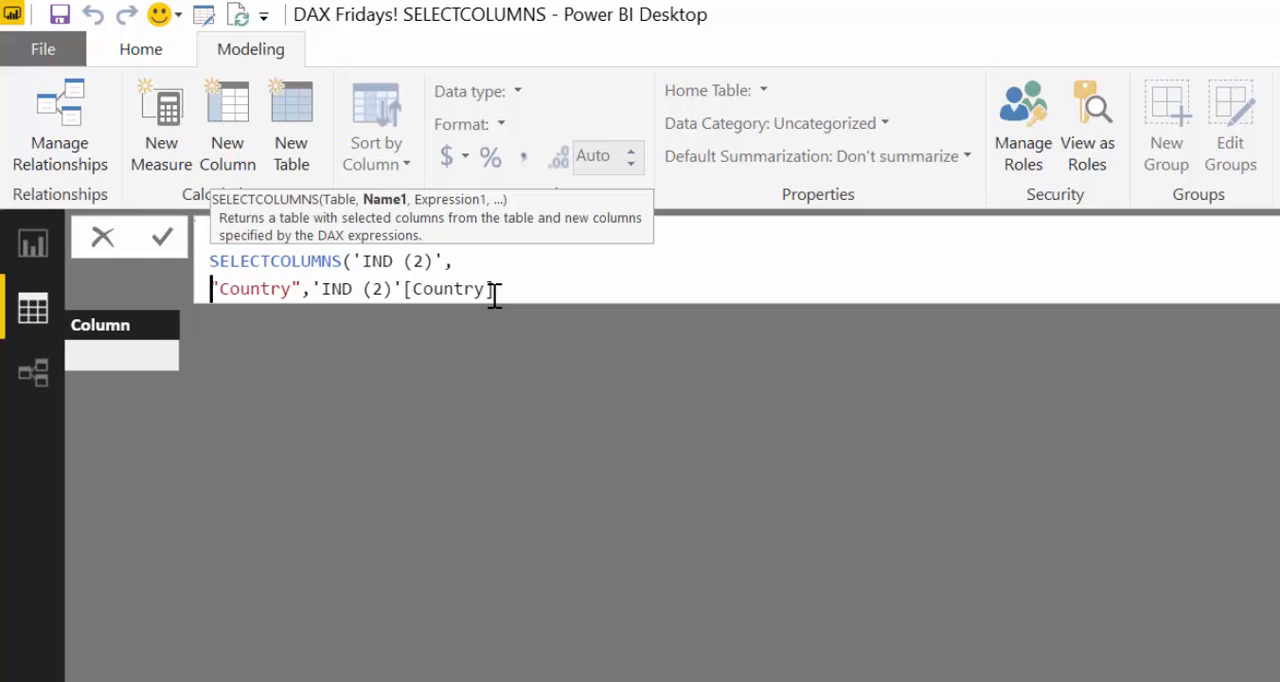
type(",")
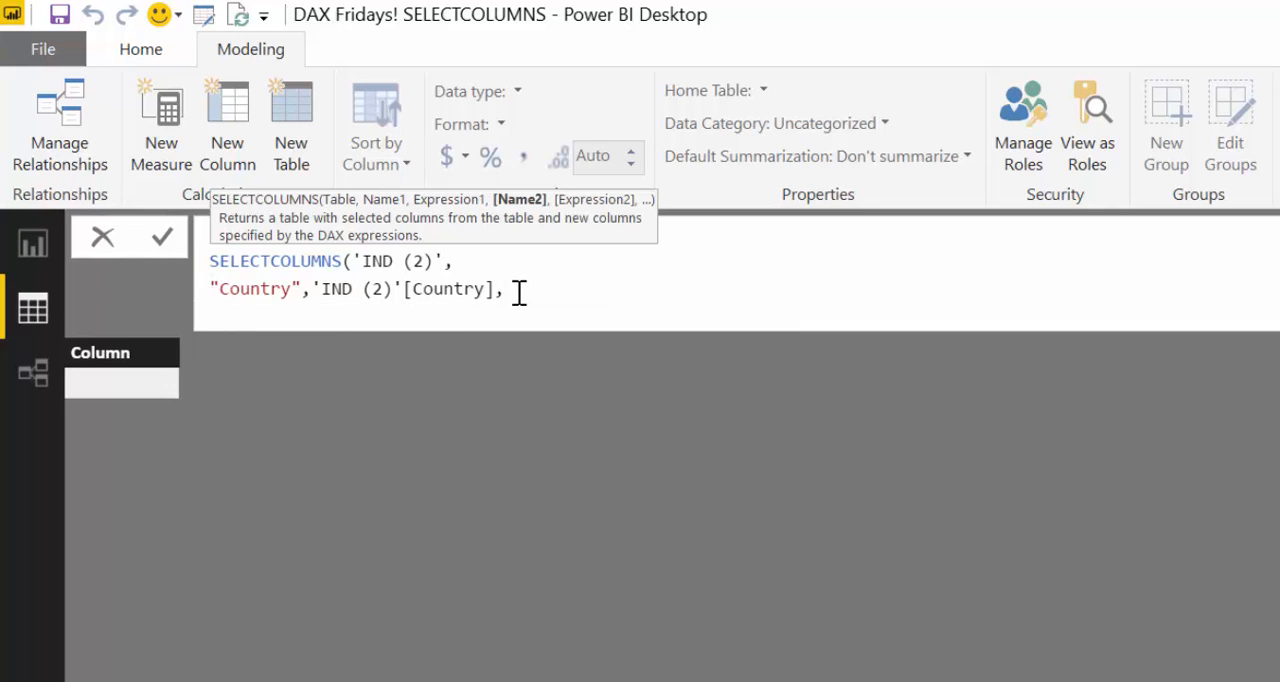
type("\"")
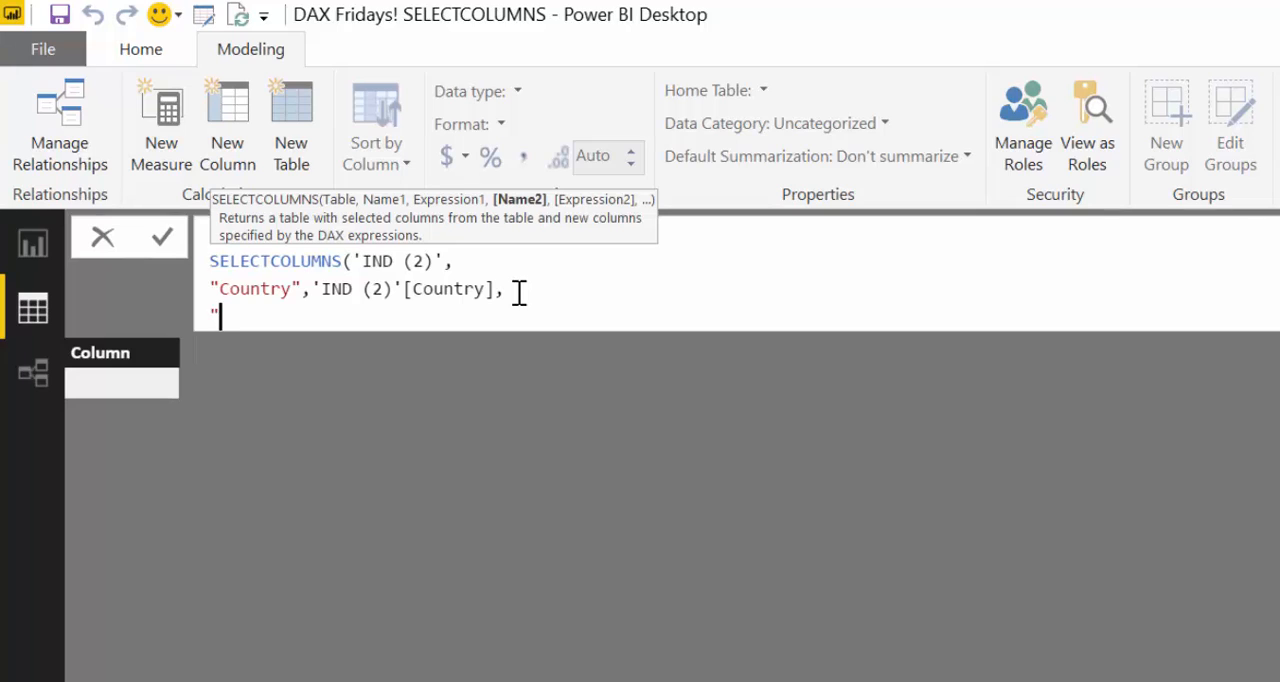
type("st")
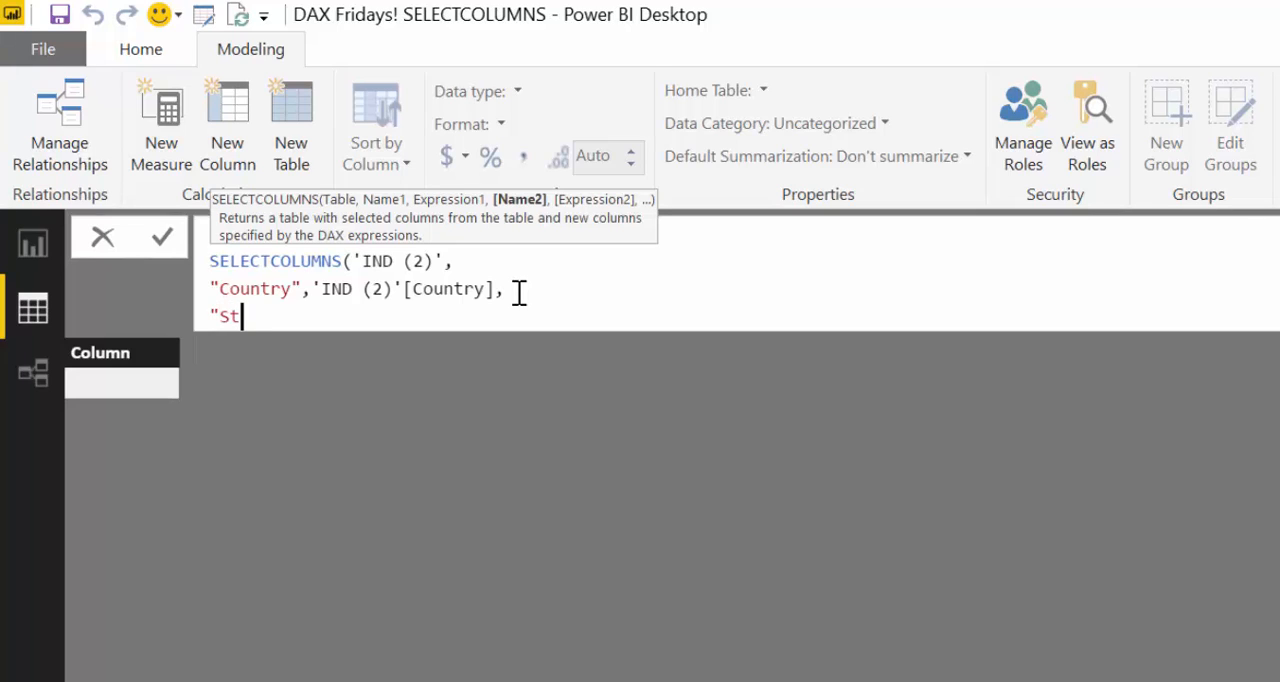
type("ate\"")
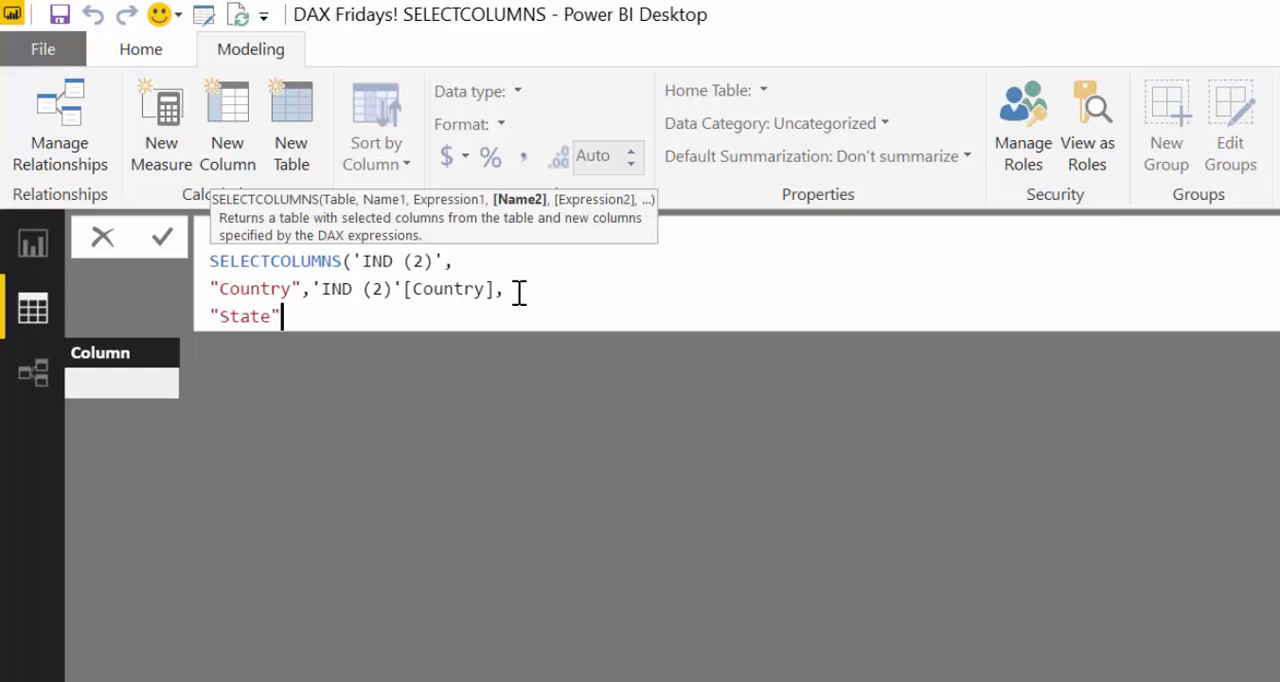
type(",in")
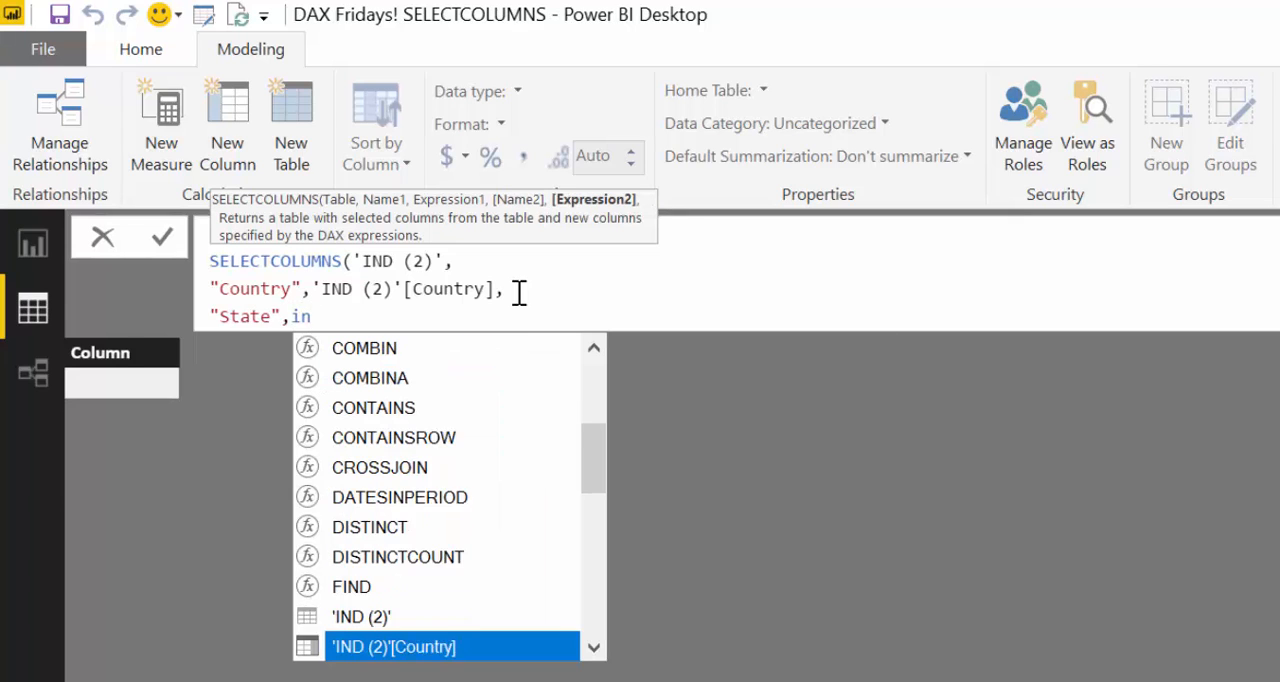
Step: Add the "Qties",'IND (2)'[Qties] column pair to SELECTCOLUMNS
scroll("down", 3)
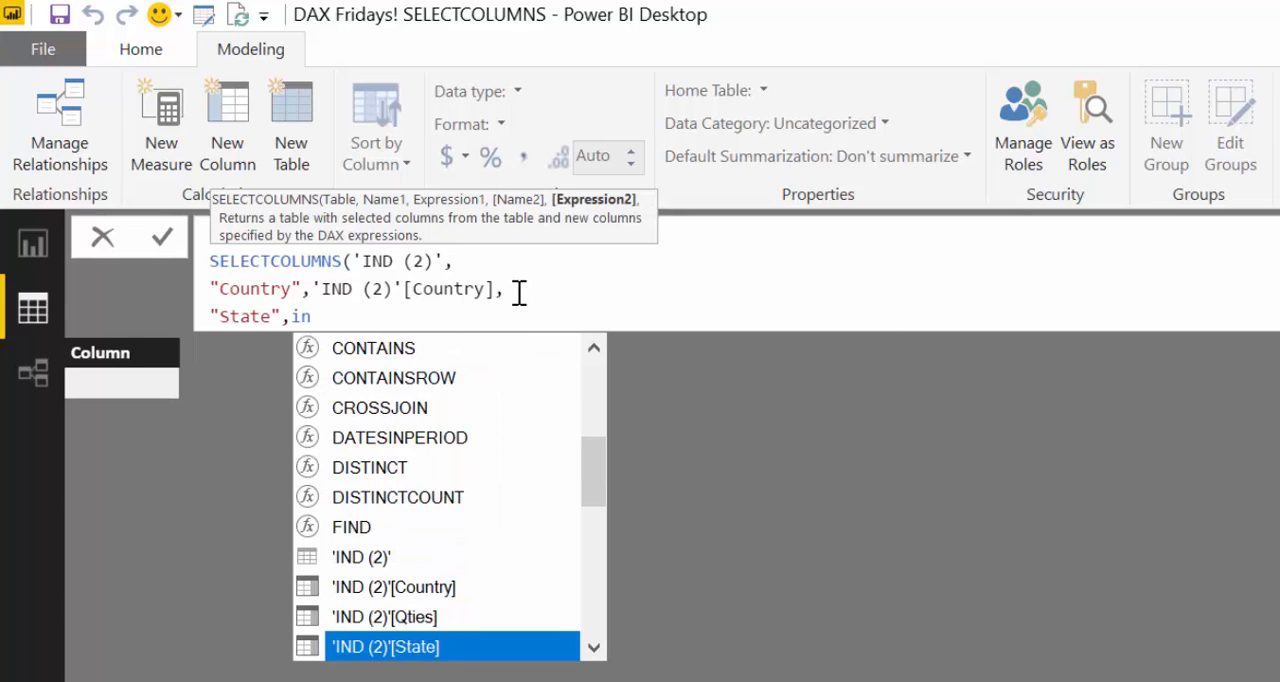
scroll("down", 3)
type("'IND (2)'[State],")
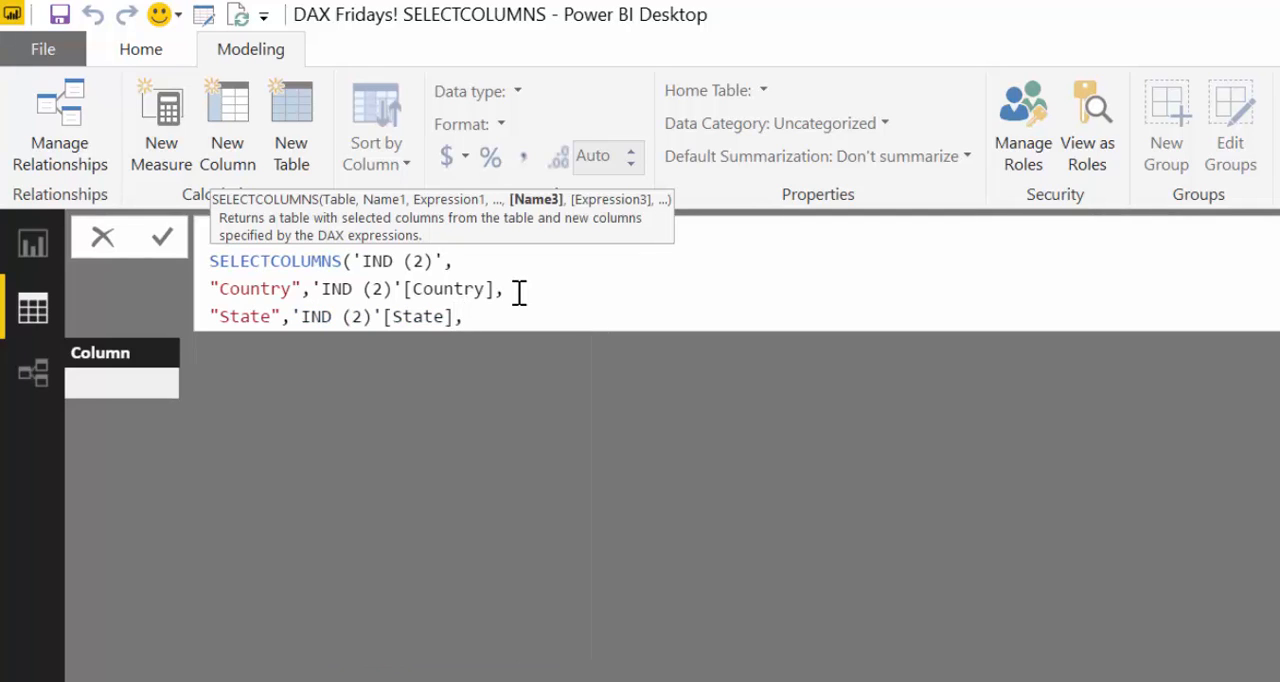
type("\"")
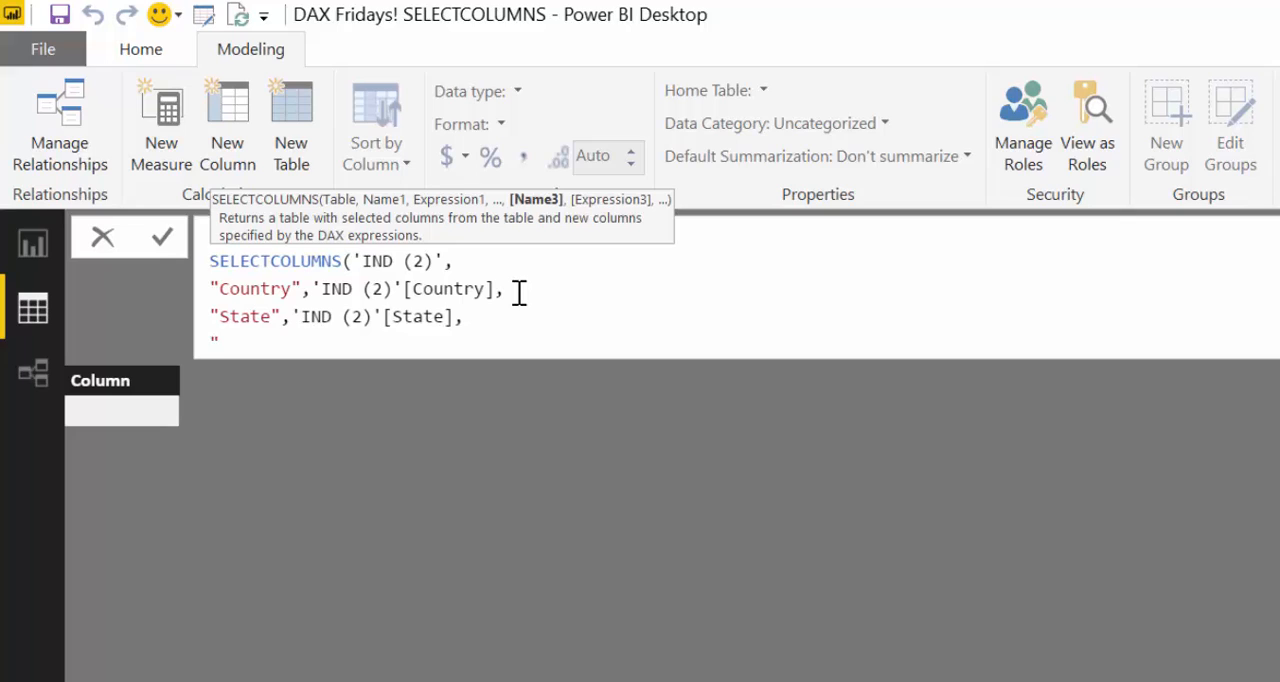
type("Qtie")
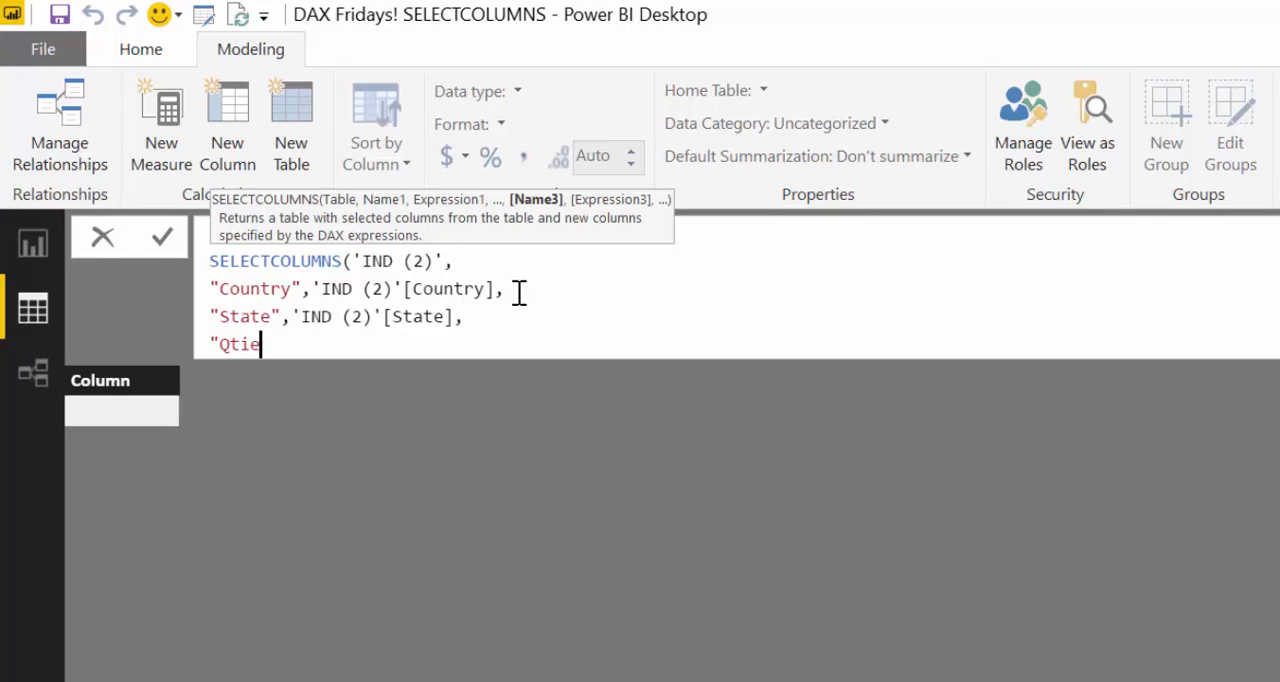
type("s!")
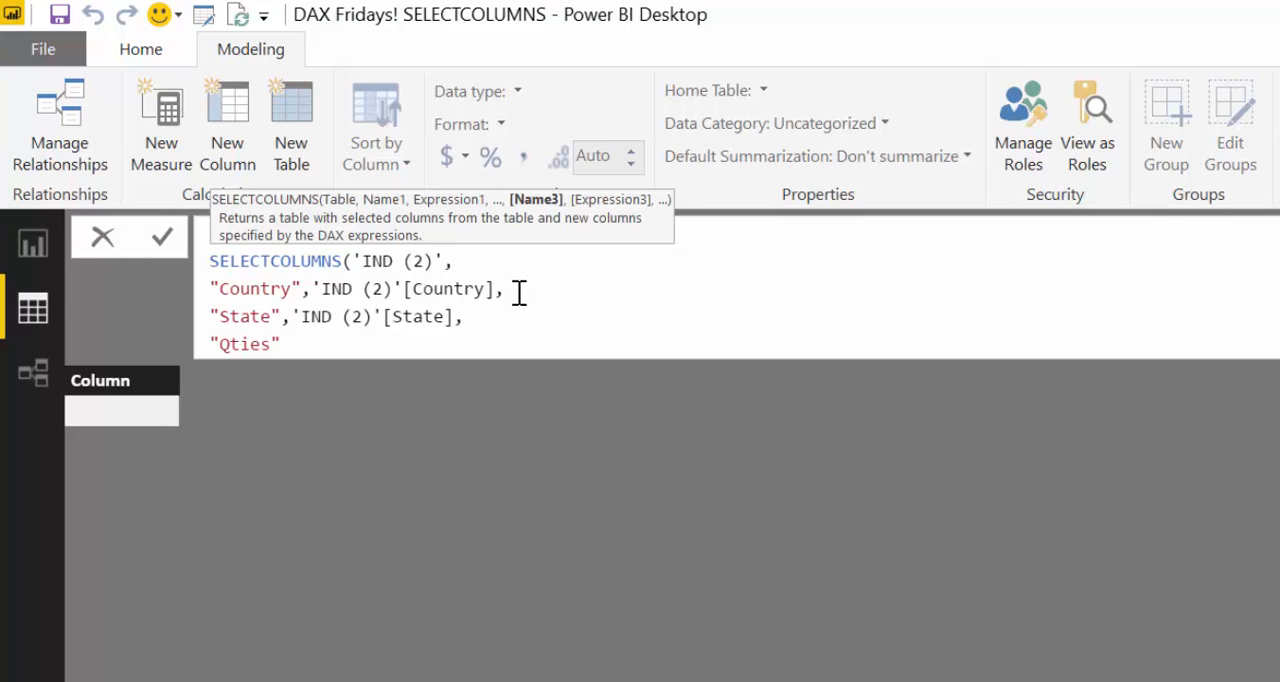
type("in")
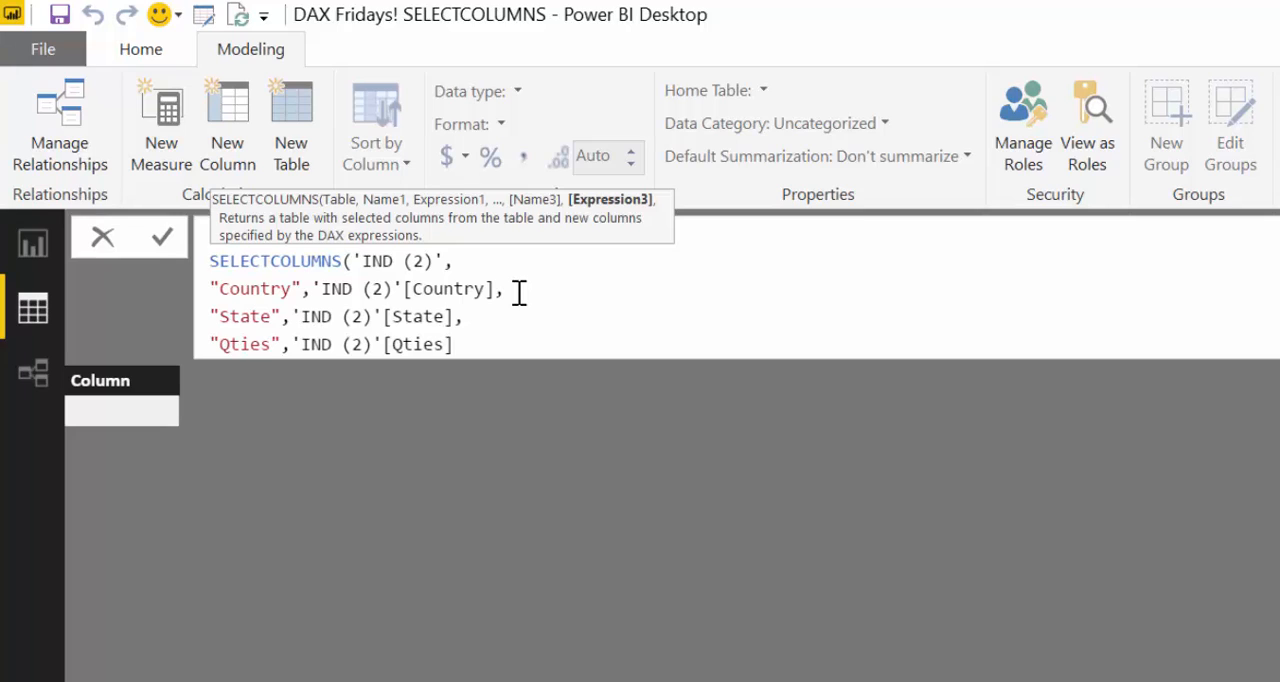
type(",")
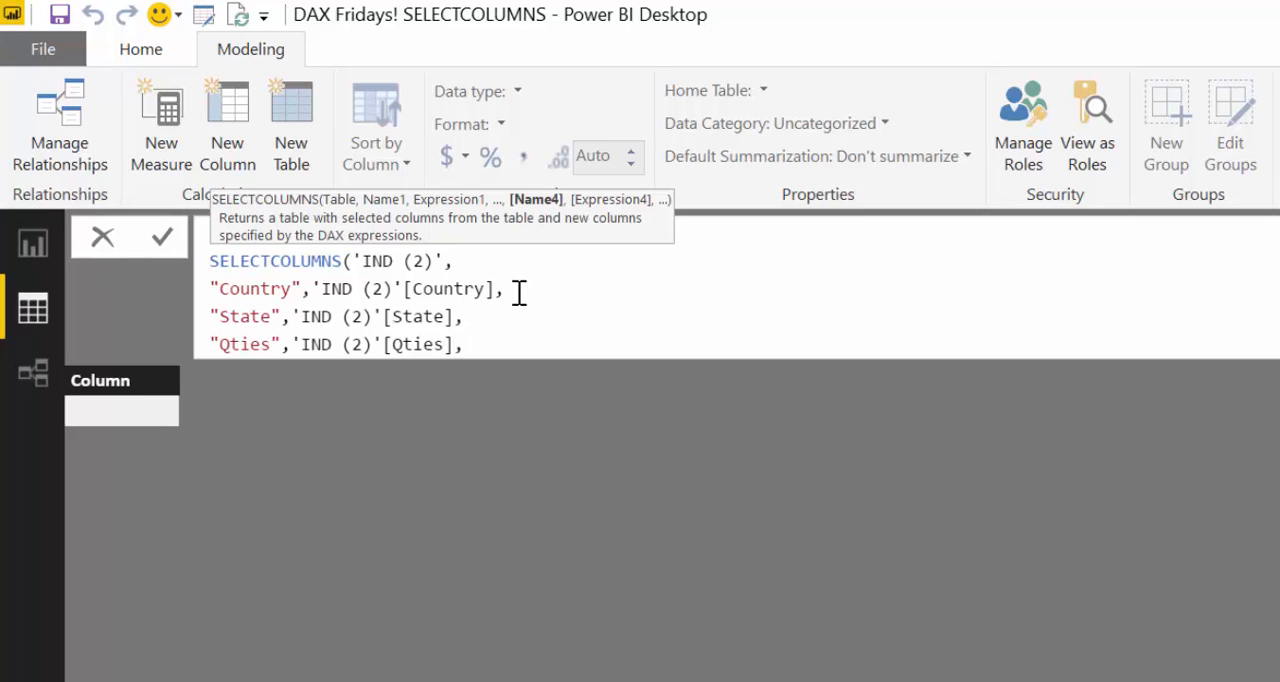
Step: Add the "Total",'IND (2)'[Total] pair on a new line and commit the formula
key("Return")
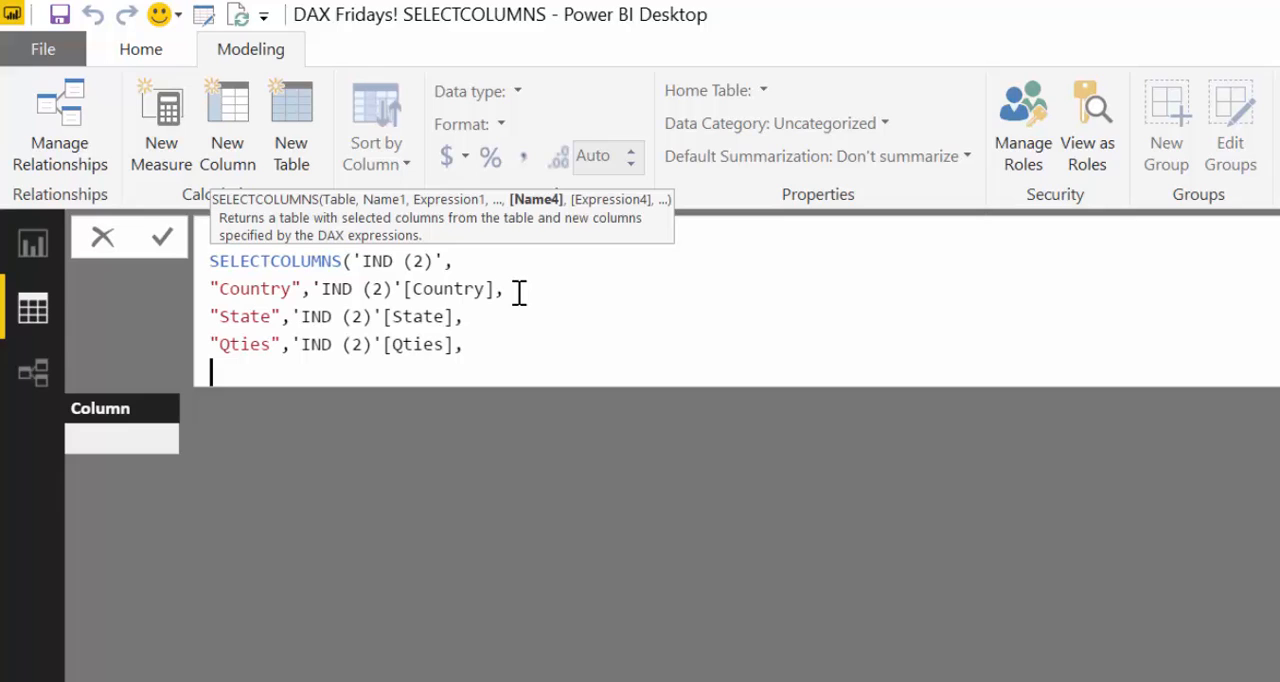
type("\"T")
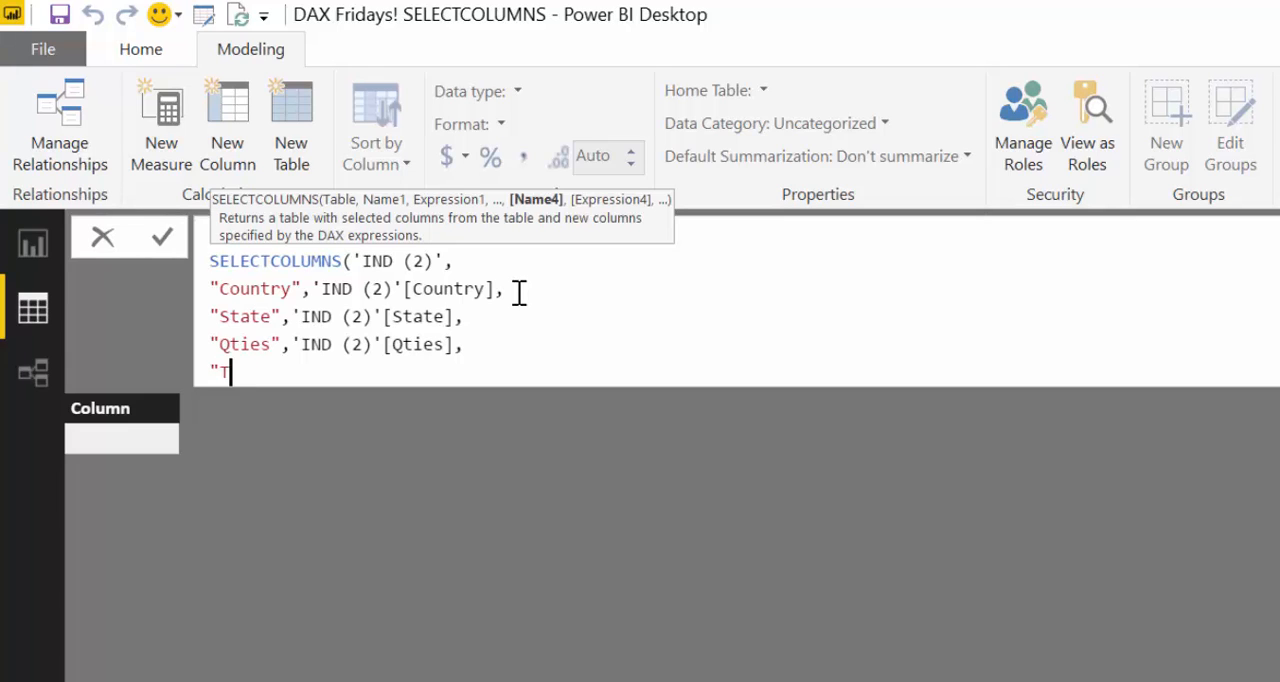
type("otal\",")
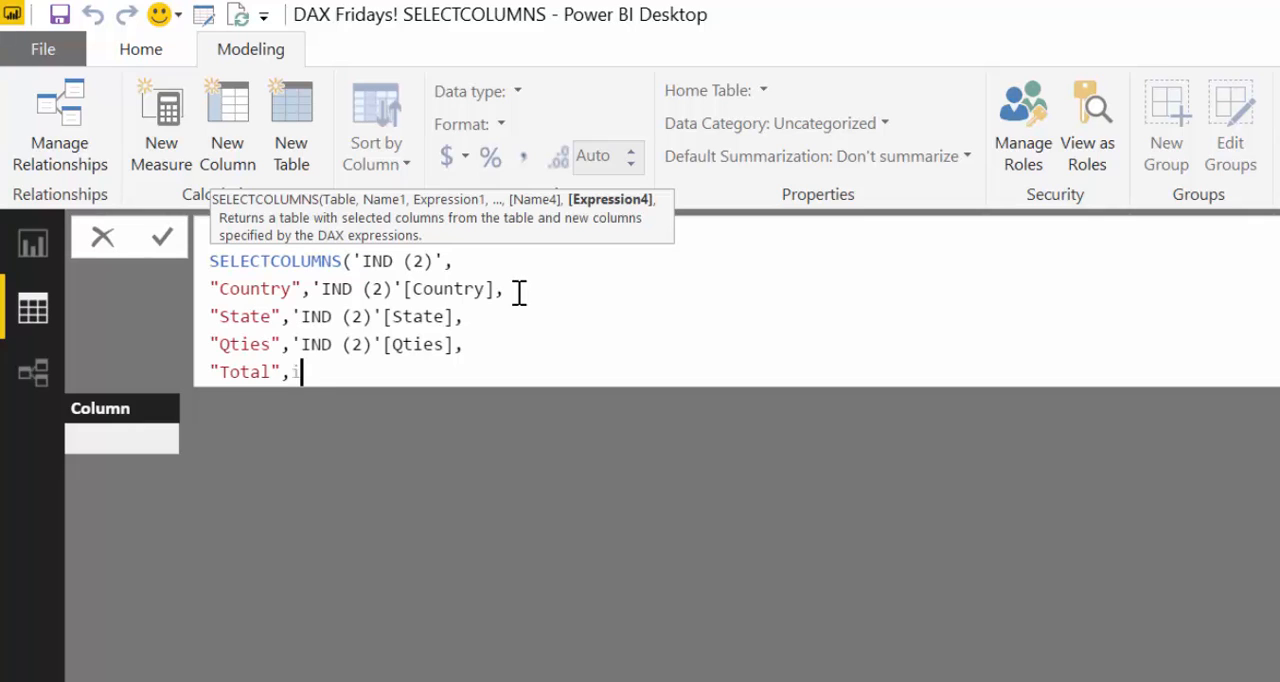
type("in")
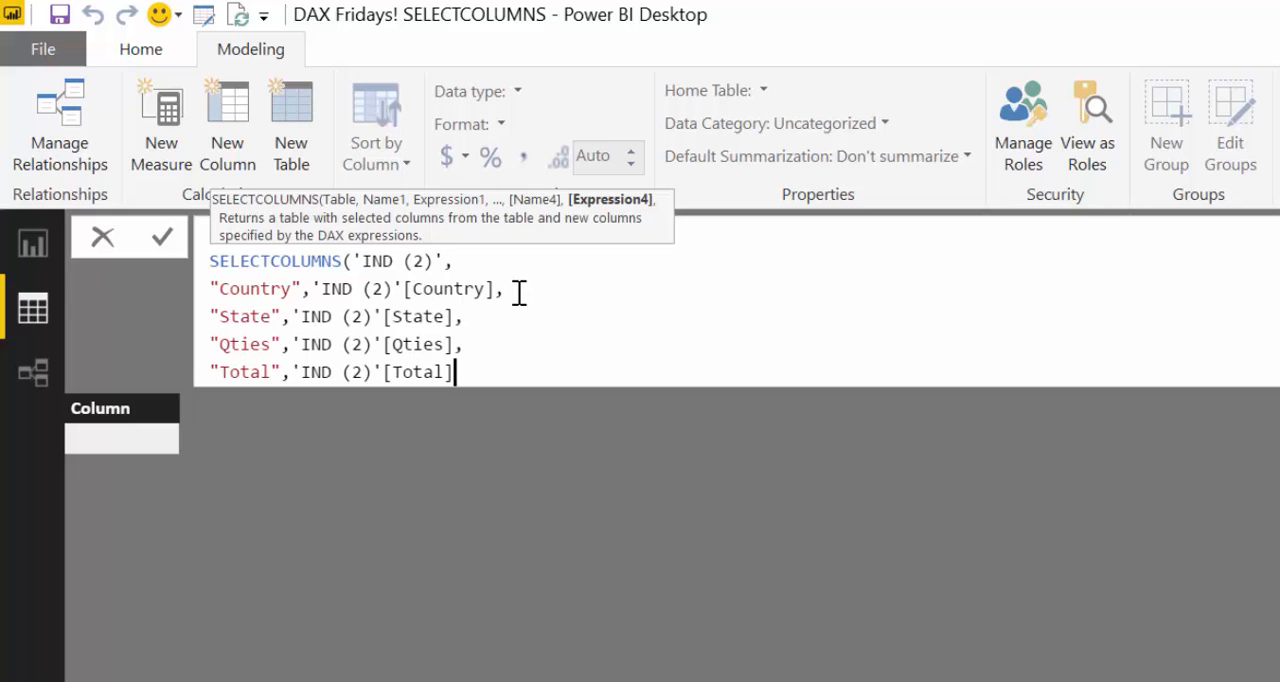
left_click(161, 236)
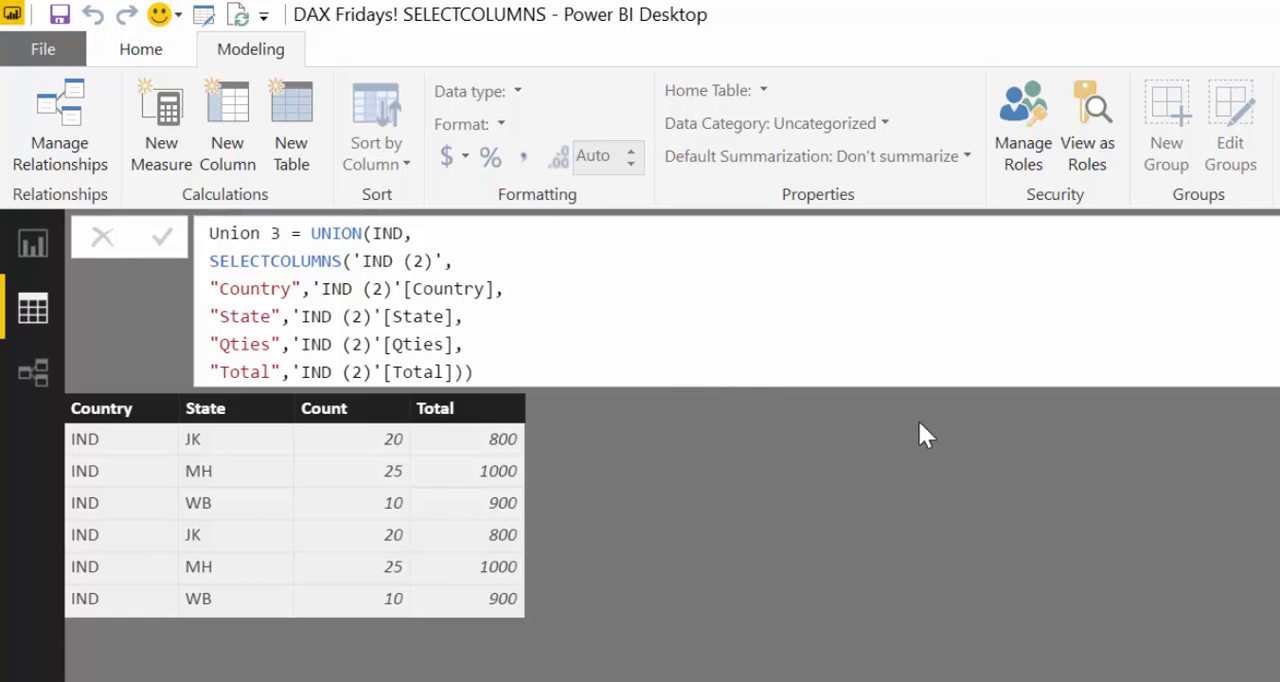
Step: Commit the Union 3 formula via the formula bar checkmark, showing six aligned rows
left_click(161, 237)
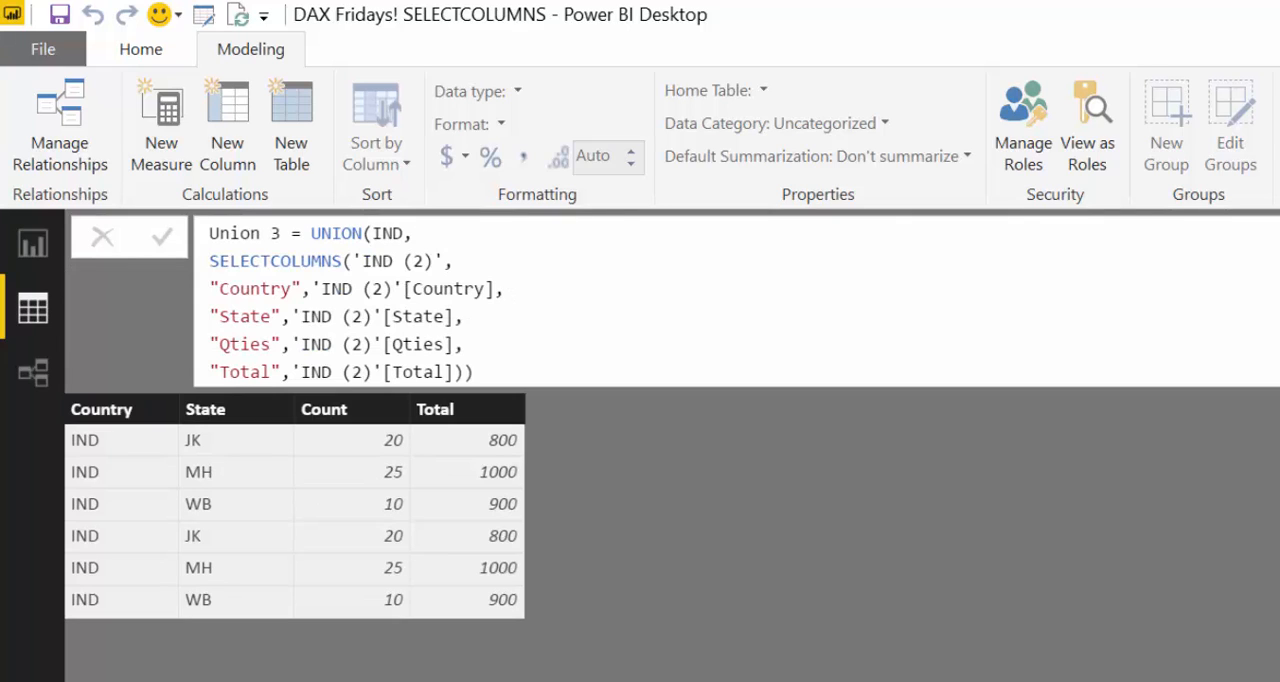
mouse_move(525, 483)
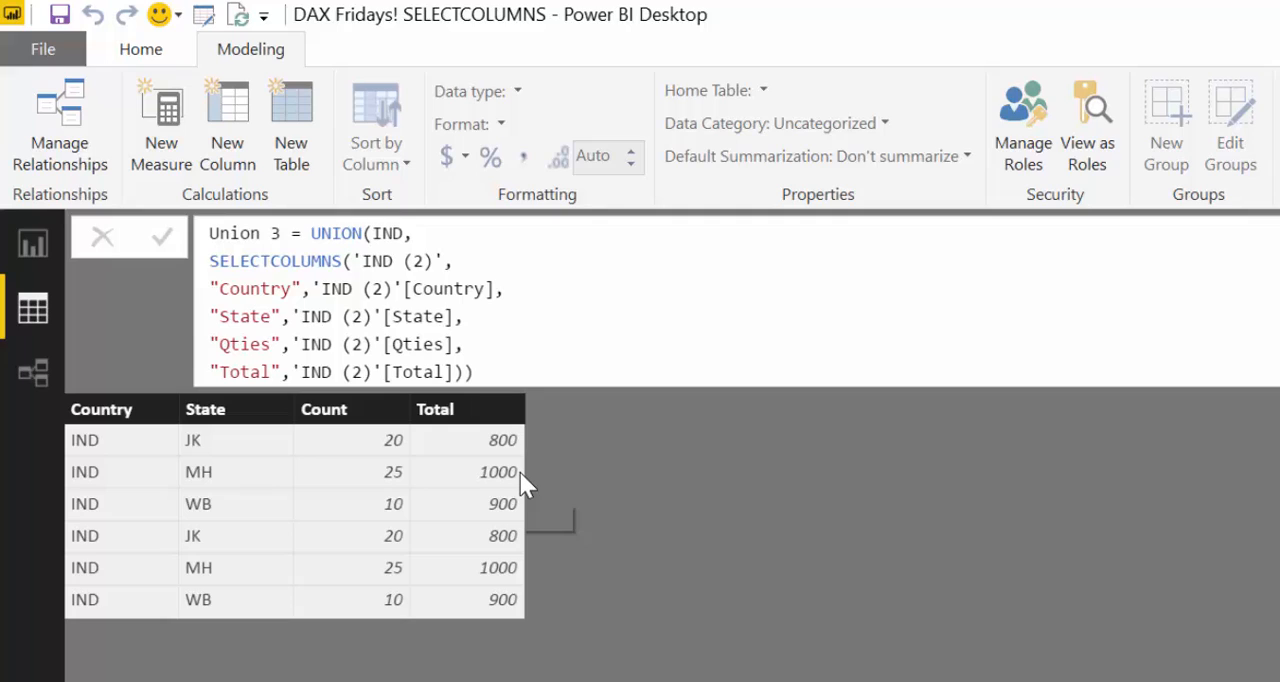
mouse_move(527, 485)
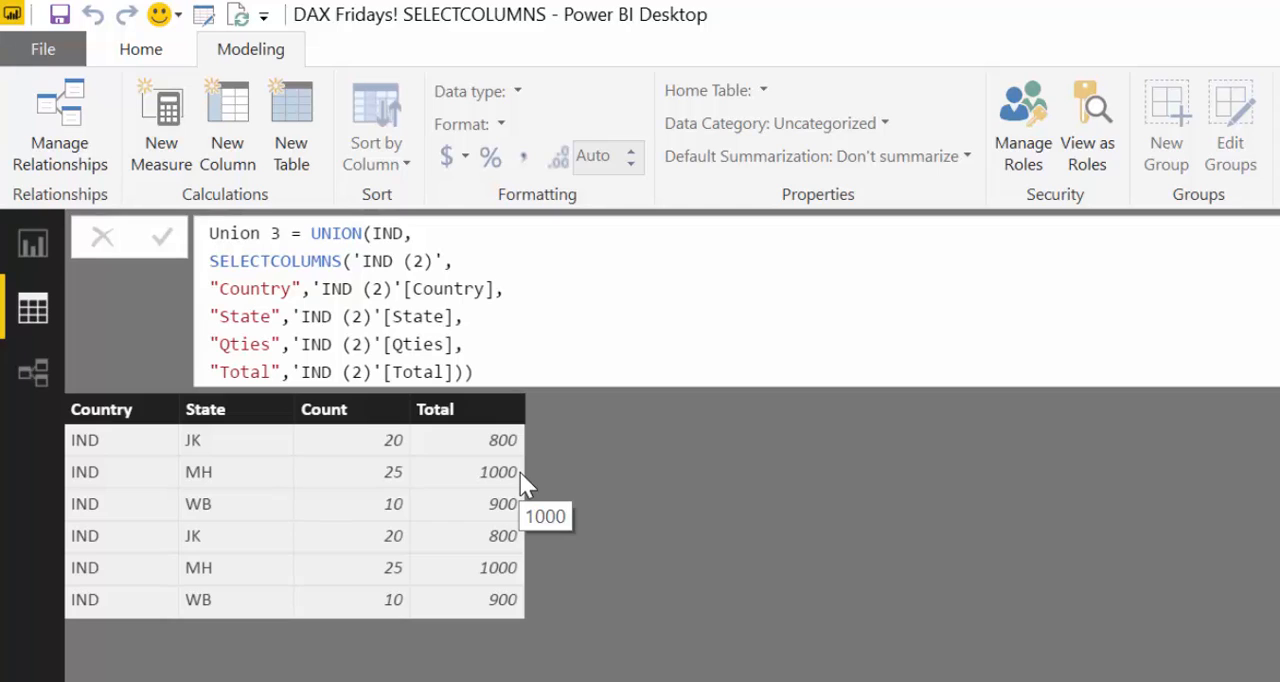
mouse_move(375, 245)
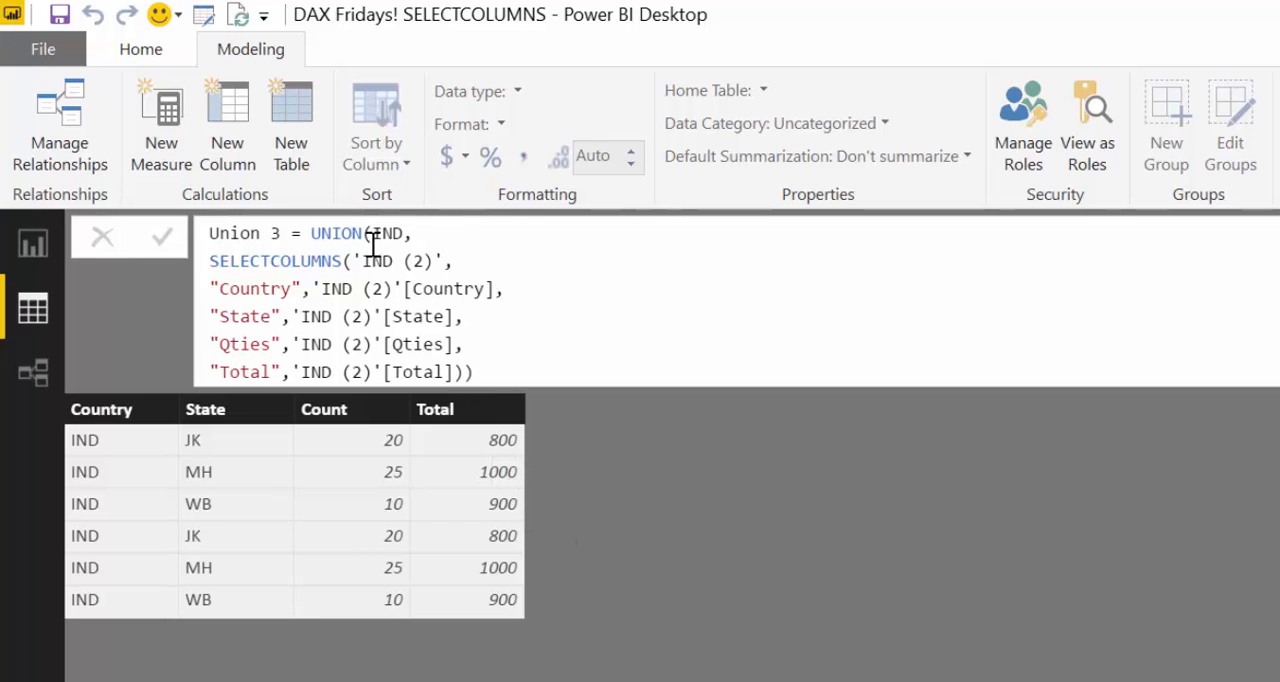